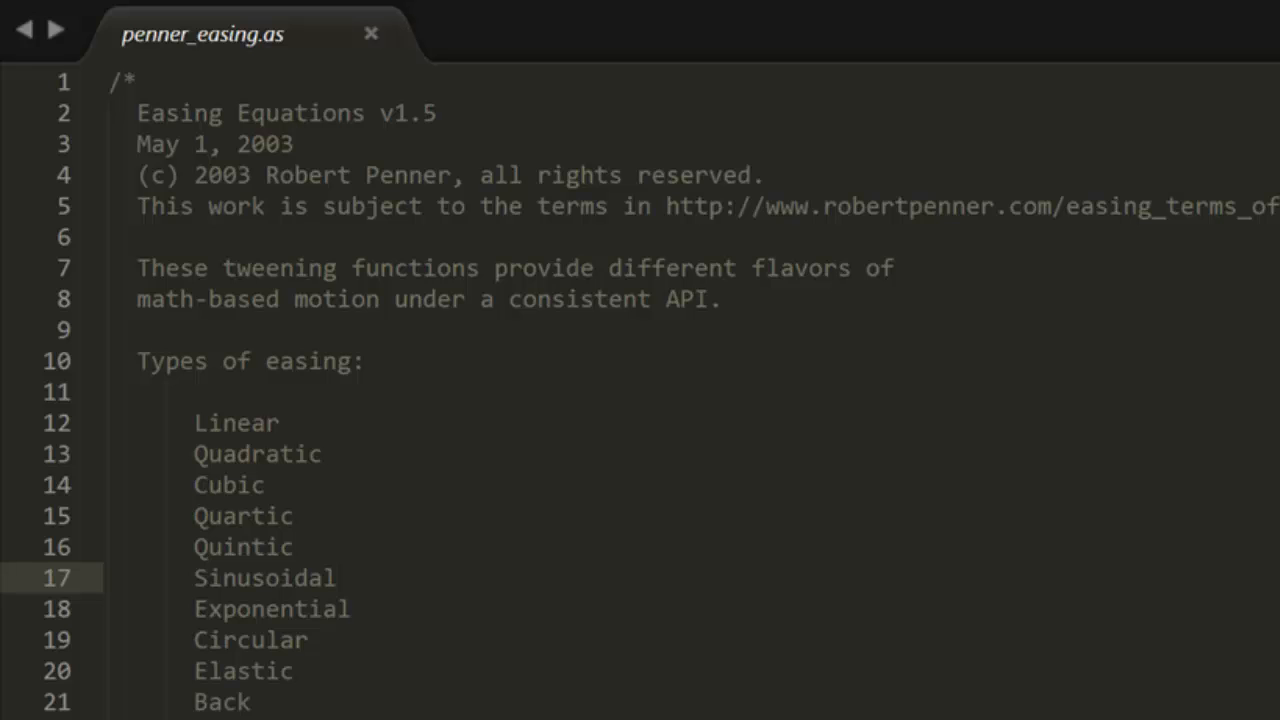
- Scroll down through the file to review the easing code
{"action": "scroll", "scroll_direction": "down", "scroll_amount": 3}
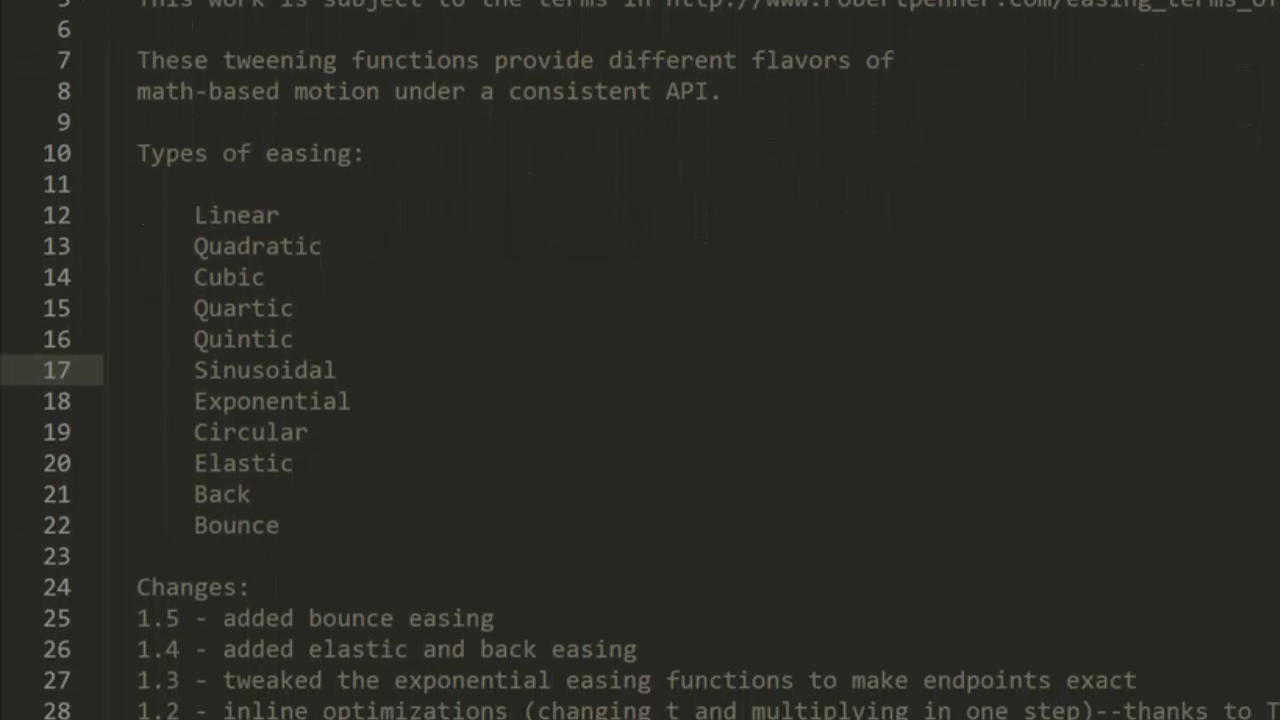
{"action": "scroll", "scroll_direction": "down", "scroll_amount": 3}
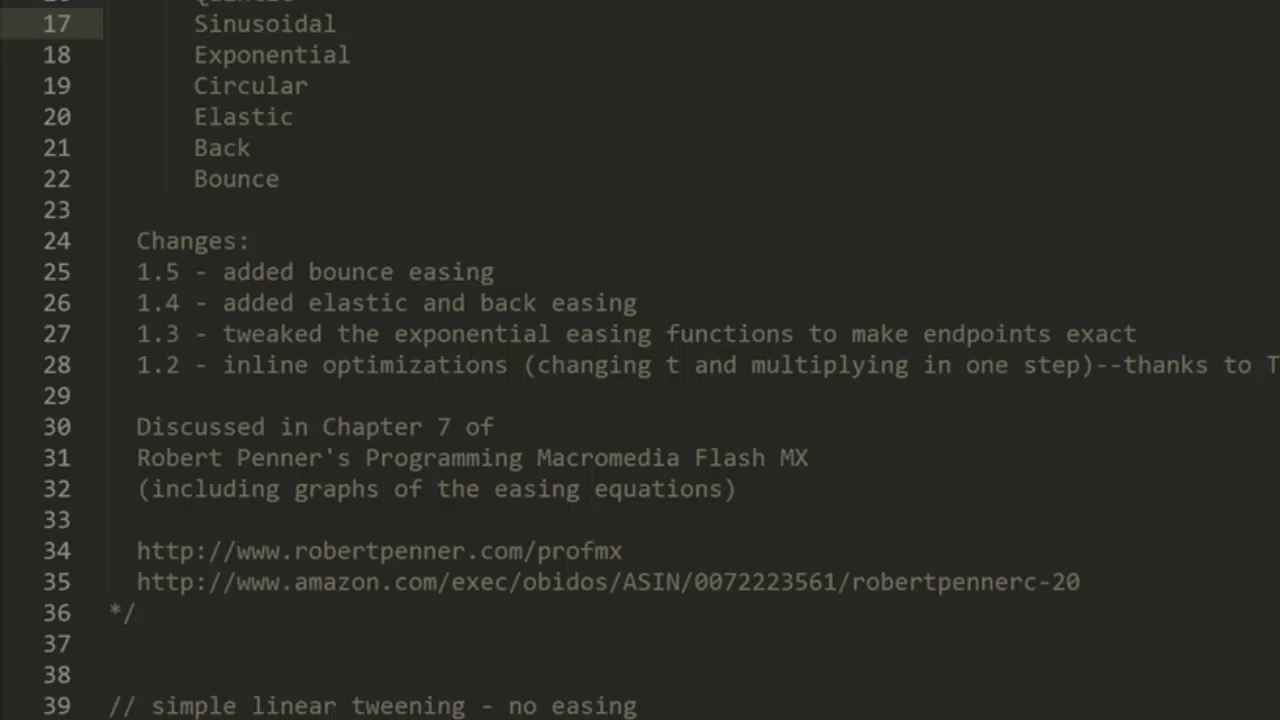
{"action": "scroll", "scroll_direction": "down", "scroll_amount": 3}
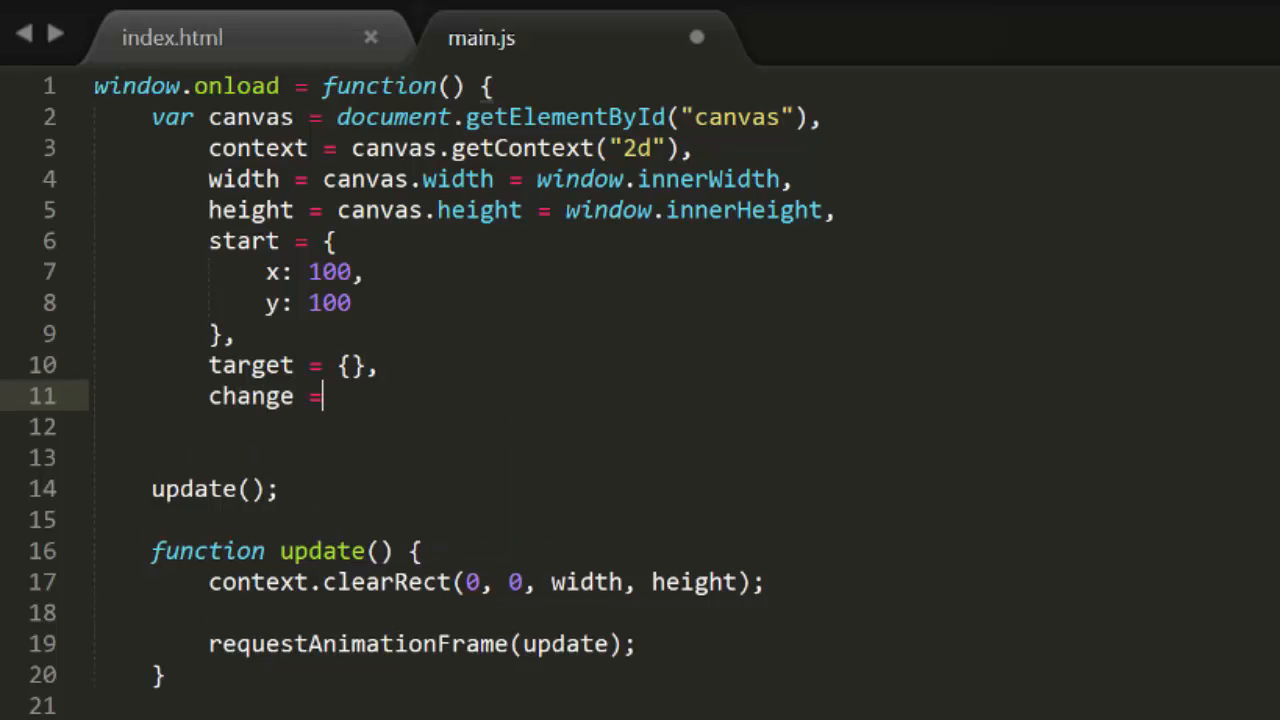
- Declare change as an empty object, plus startTime and duration = 1000
{"action": "type", "text": "{},"}
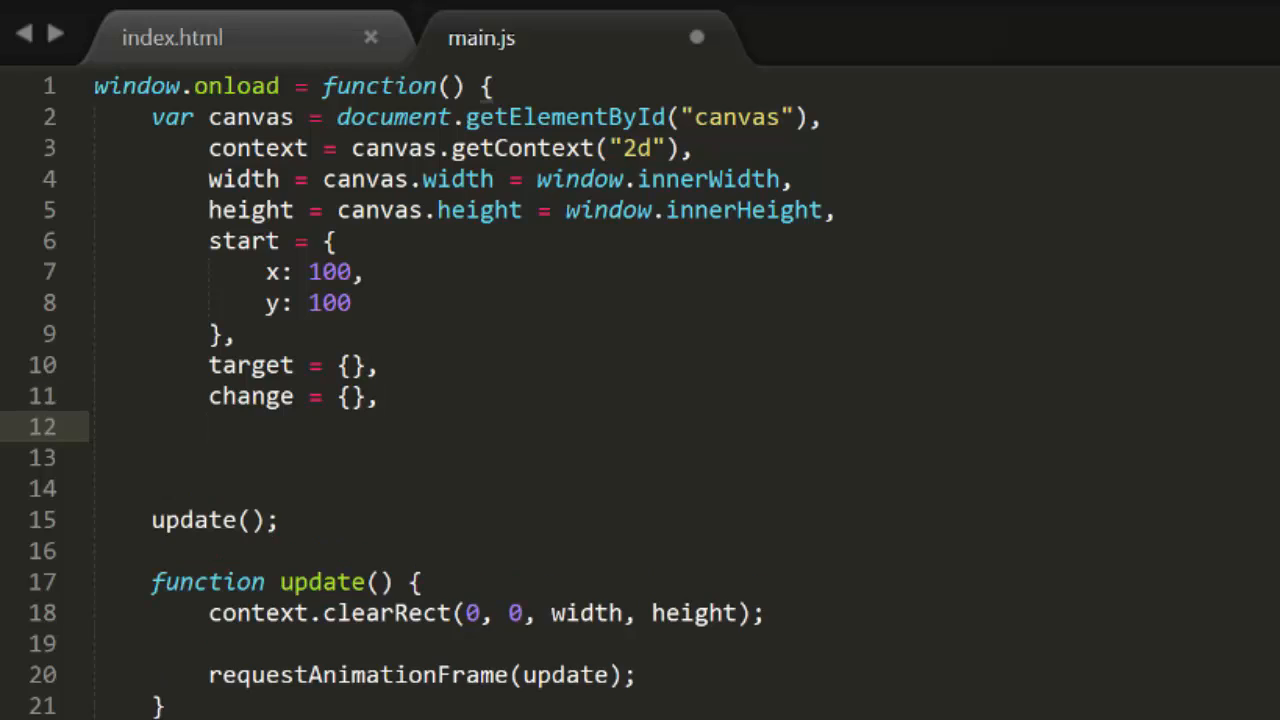
{"action": "type", "text": "startTime,"}
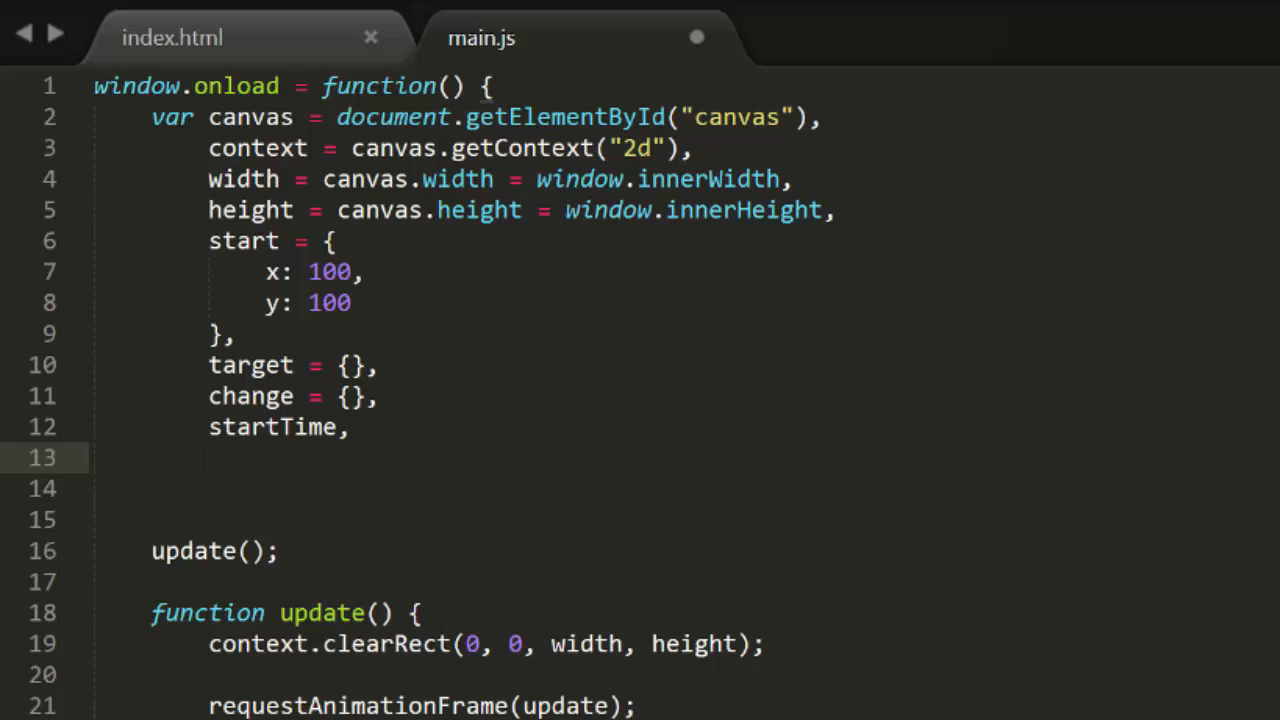
{"action": "type", "text": "duration = 1"}
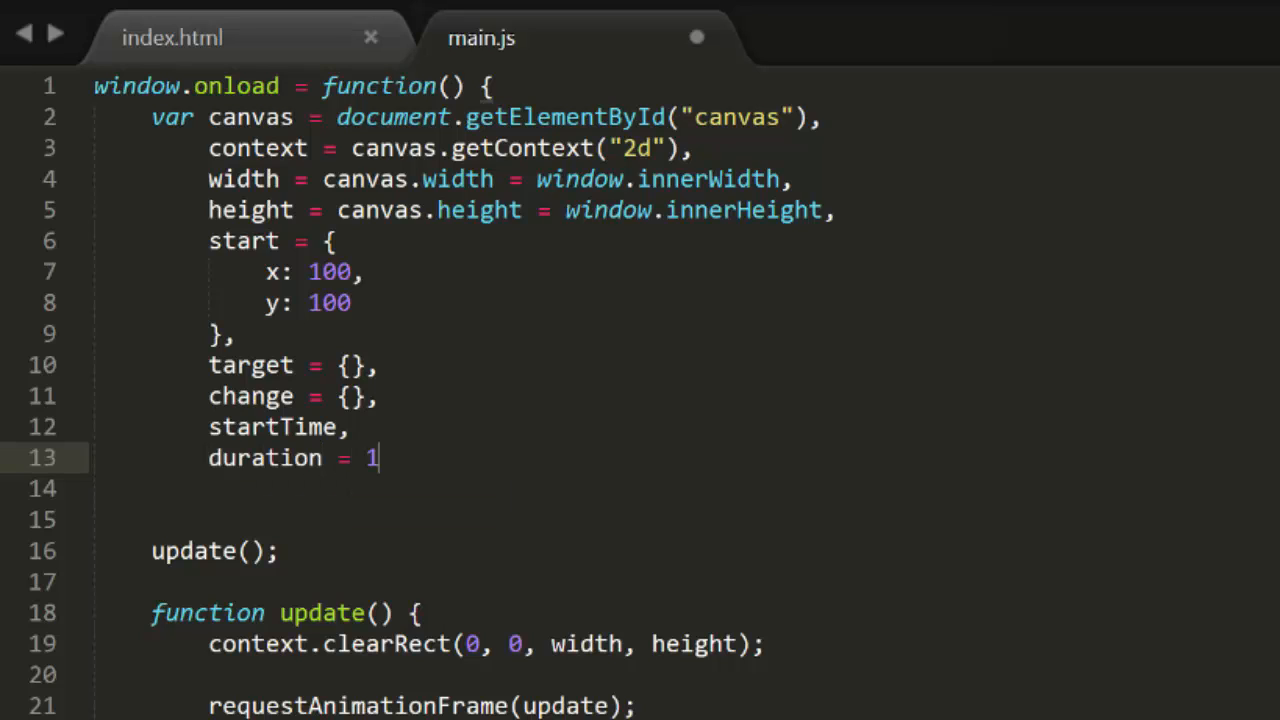
{"action": "type", "text": "000;"}
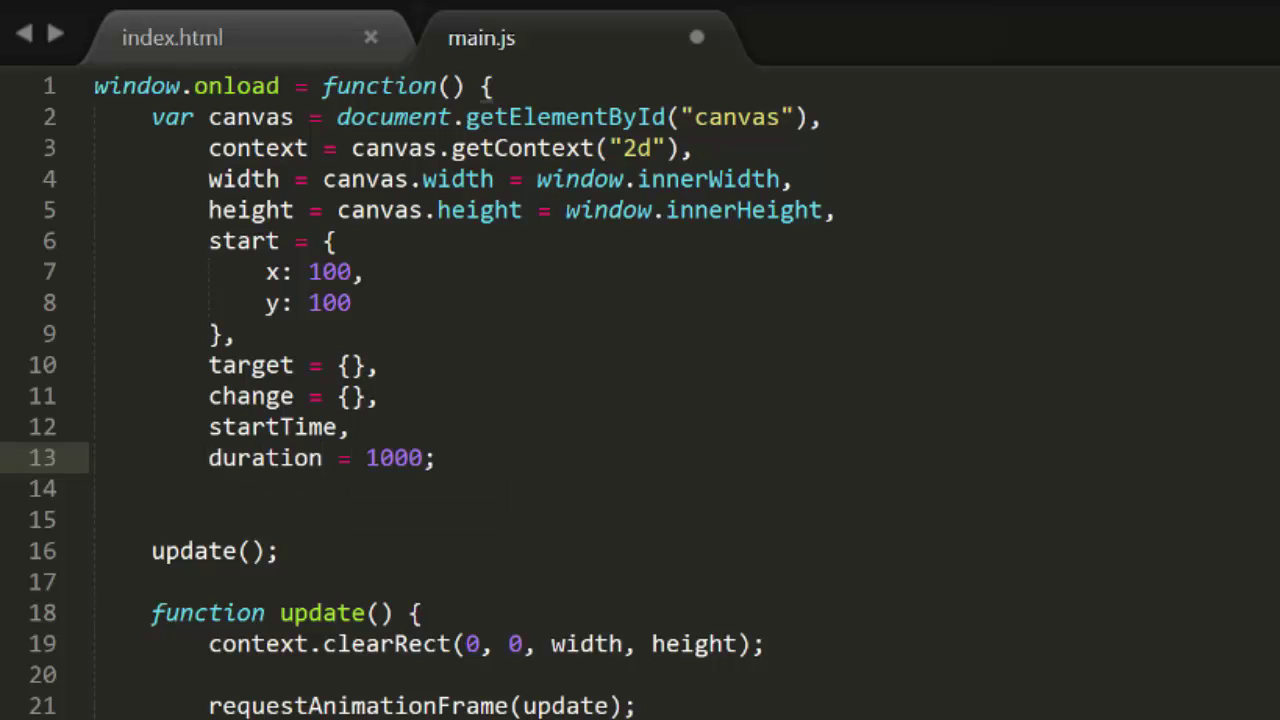
{"action": "key", "text": "Enter"}
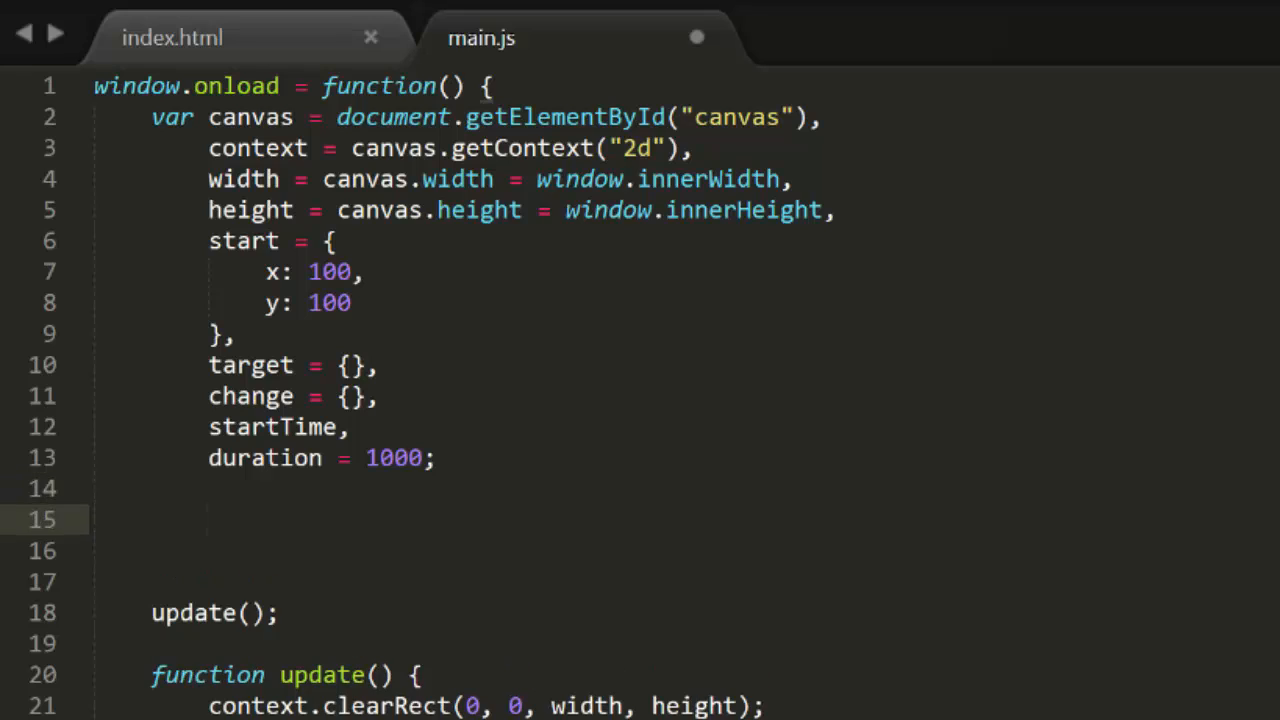
- Call drawCircle(start.x, start.y) and start the drawCircle body with context.beginPath()
{"action": "type", "text": "drawCircle"}
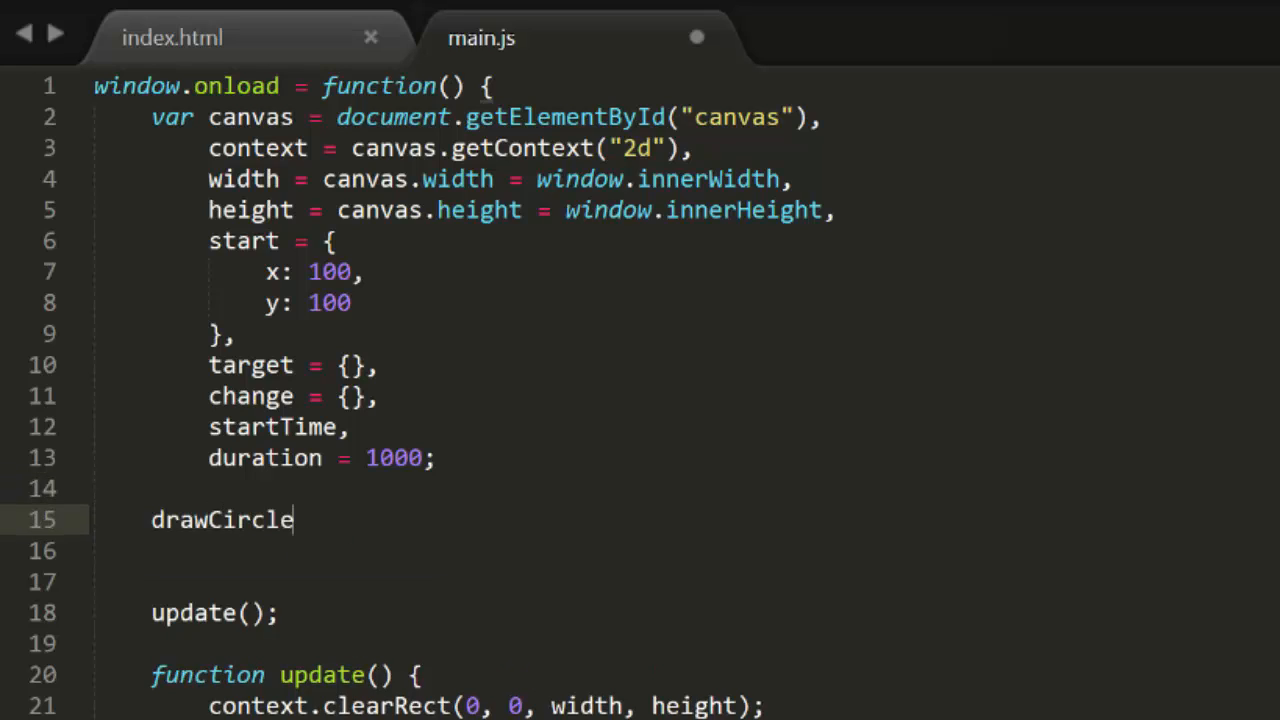
{"action": "type", "text": "(start.x, start.y);"}
{"action": "type", "text": "function drawCircle(x, y) {"}
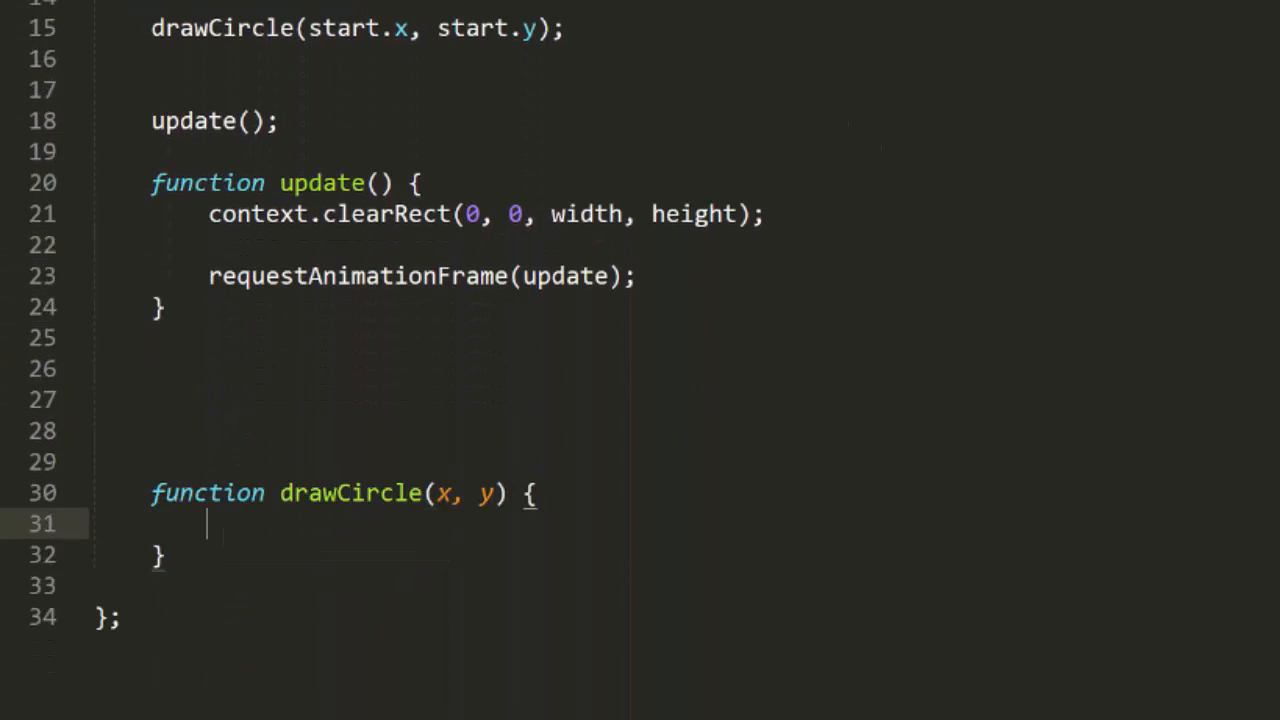
{"action": "type", "text": "context.beginPath();"}
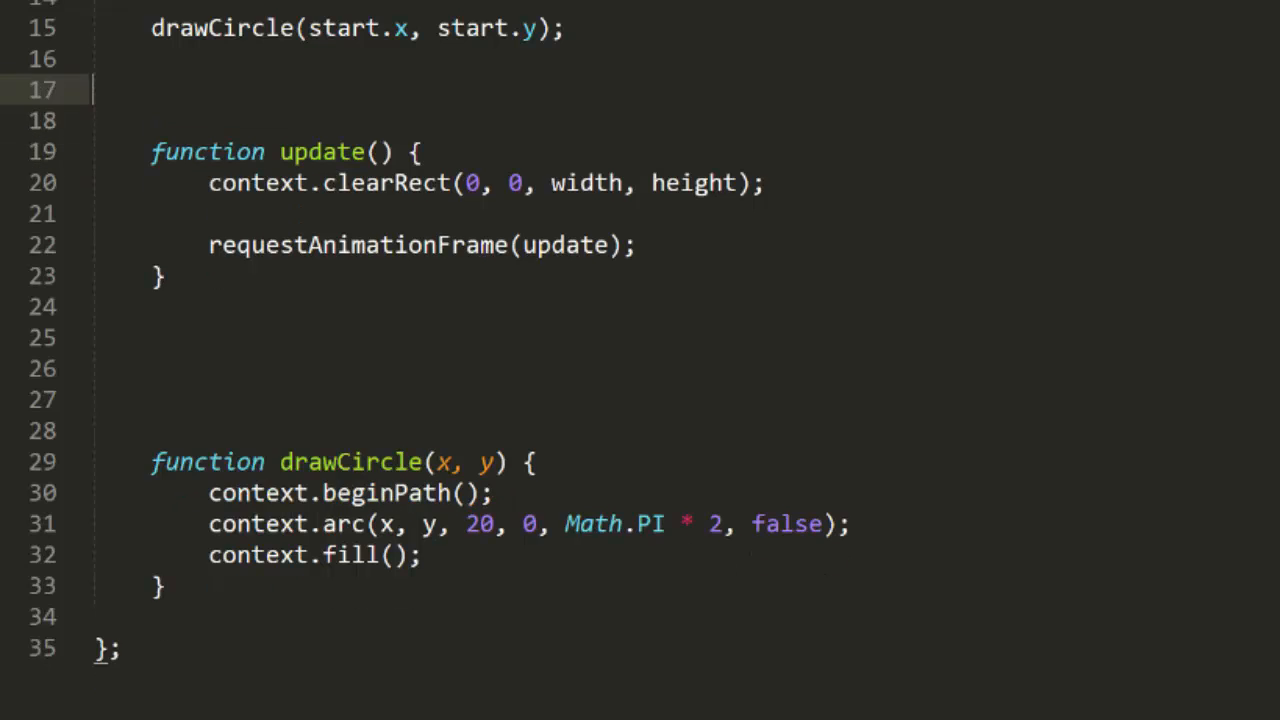
- Add a document.body click listener setting target to event.clientX and event.clientY
{"action": "type", "text": "document.body.addEv"}
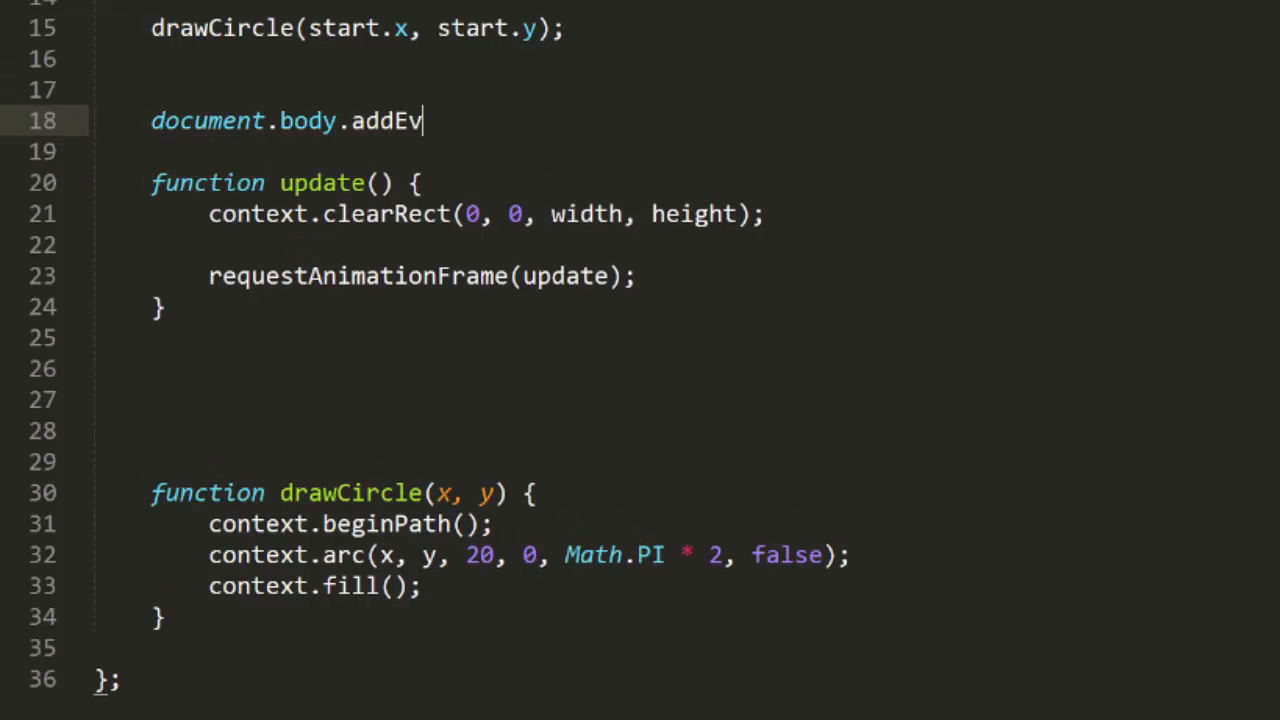
{"action": "type", "text": "entListener(\"click\", function() {"}
{"action": "type", "text": "target.x ="}
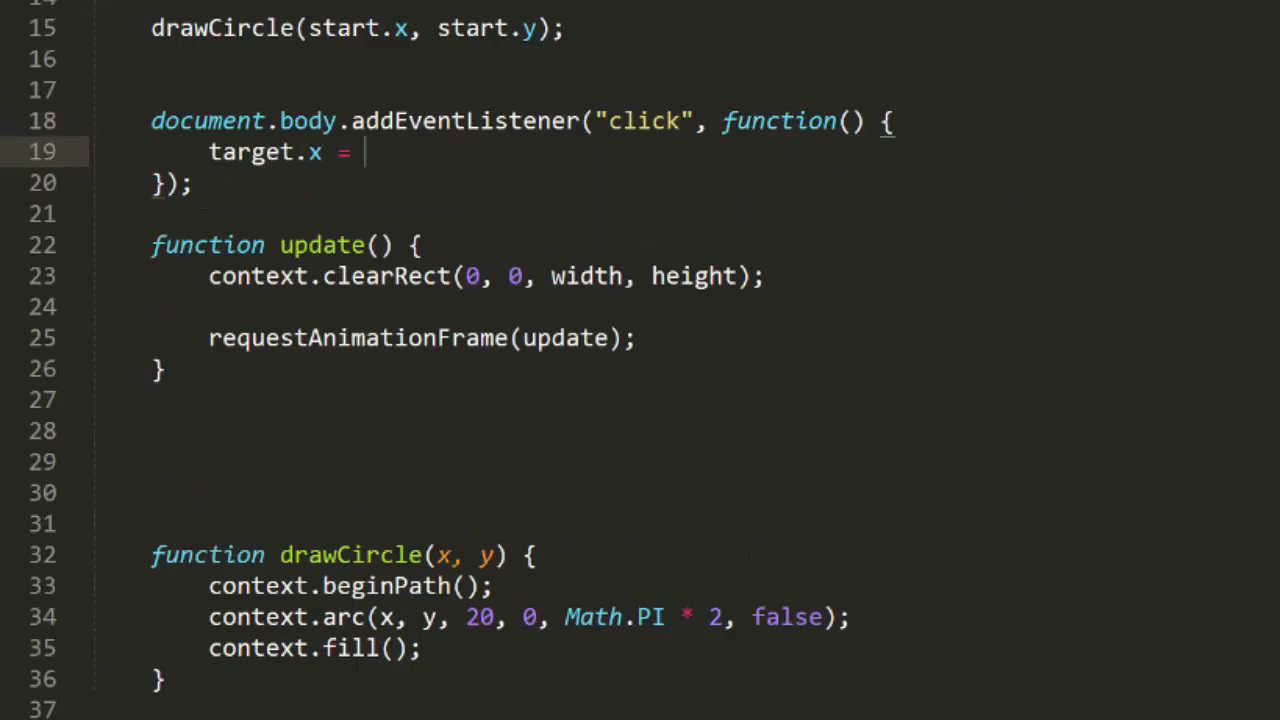
{"action": "type", "text": "event.client.x"}
{"action": "type", "text": "target.y ="}
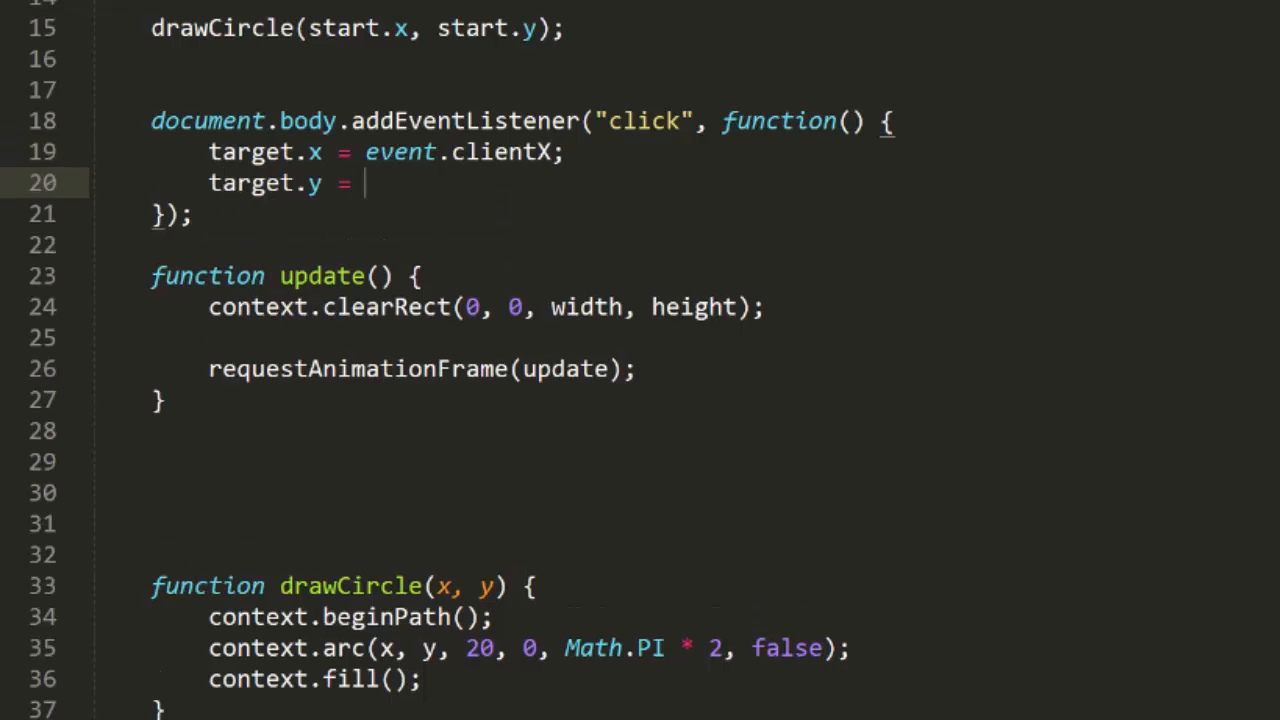
{"action": "type", "text": "event.clientY;"}
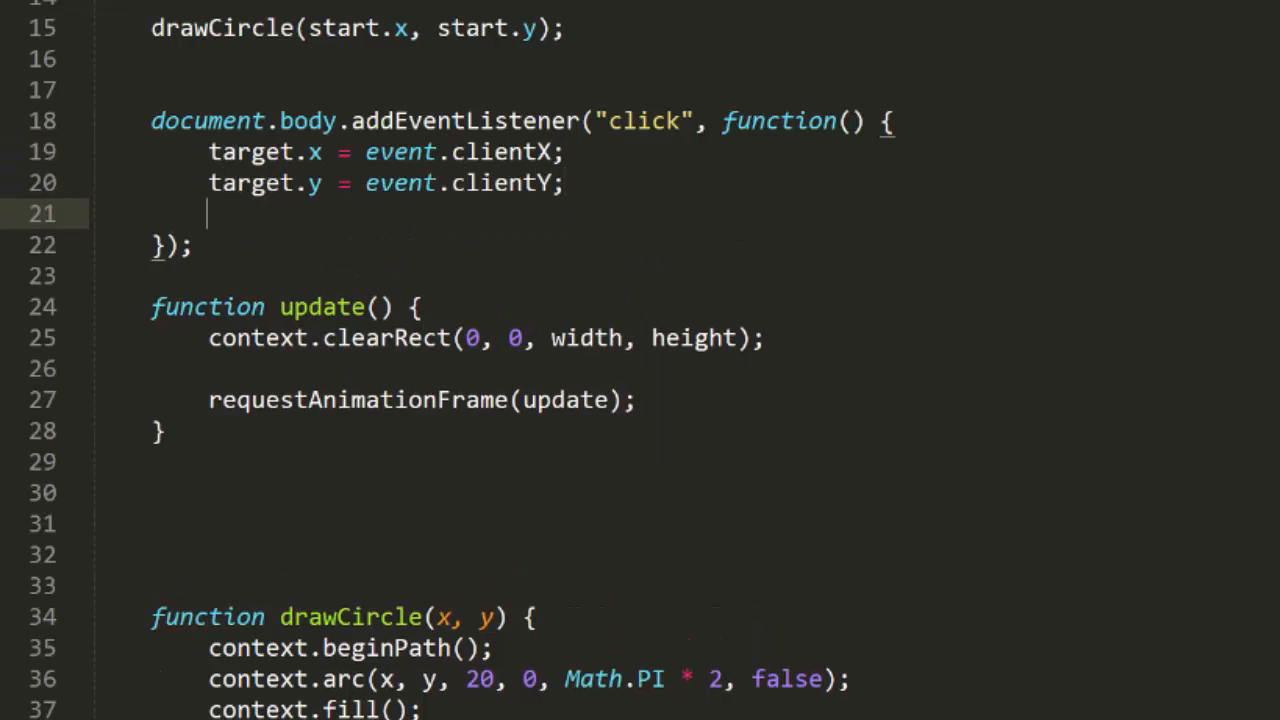
- Compute change as target minus start, set startTime = new Date(), and call update
{"action": "type", "text": "change.x = target.x -"}
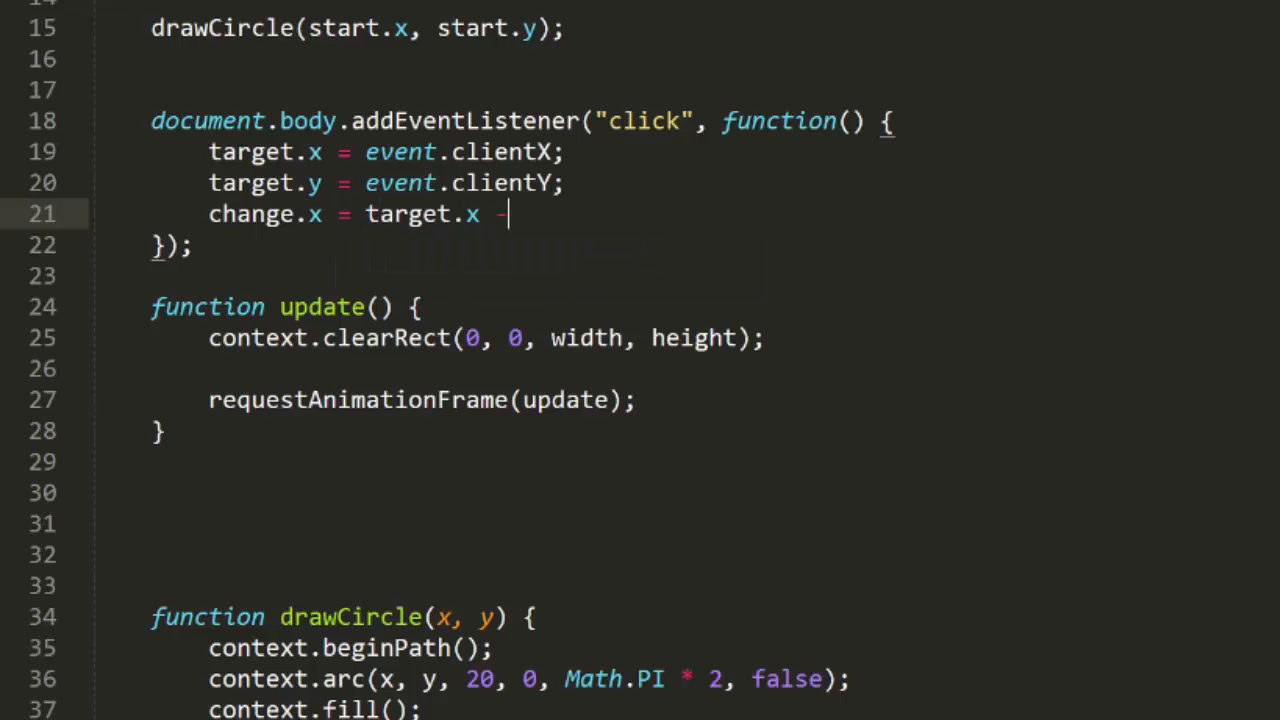
{"action": "type", "text": "start.x;"}
{"action": "type", "text": "change.y ="}
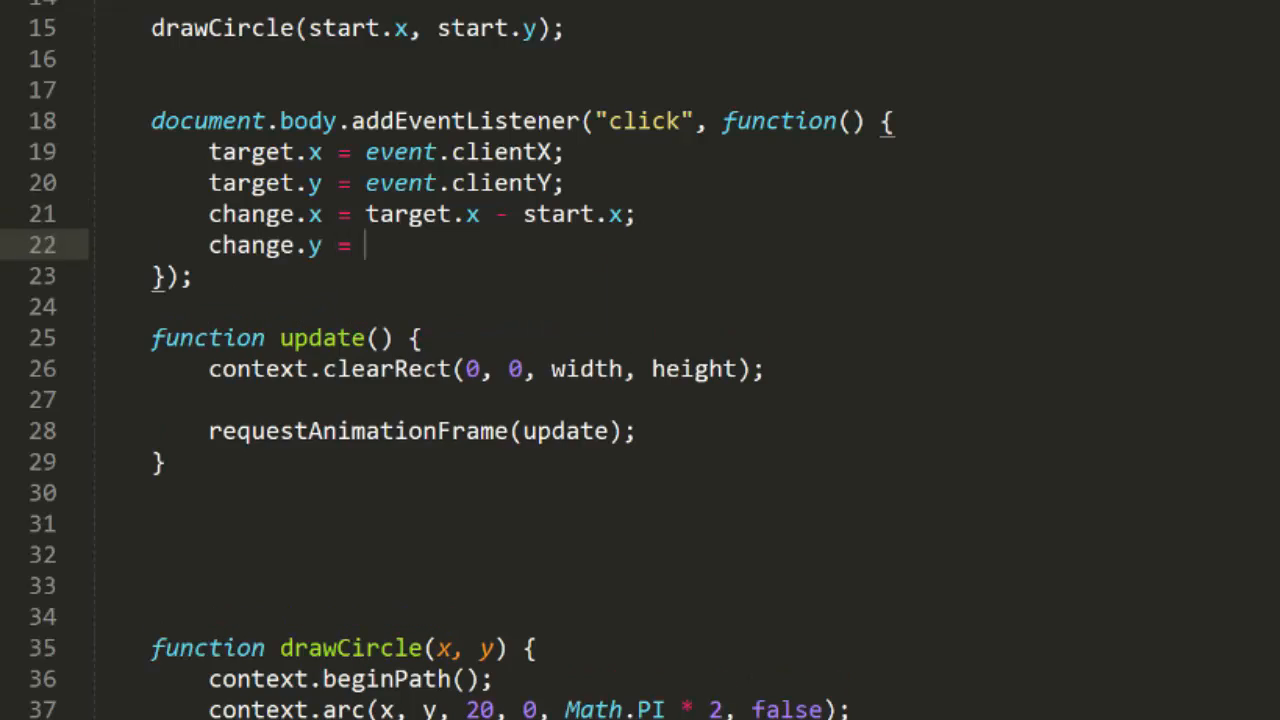
{"action": "type", "text": "target.y -"}
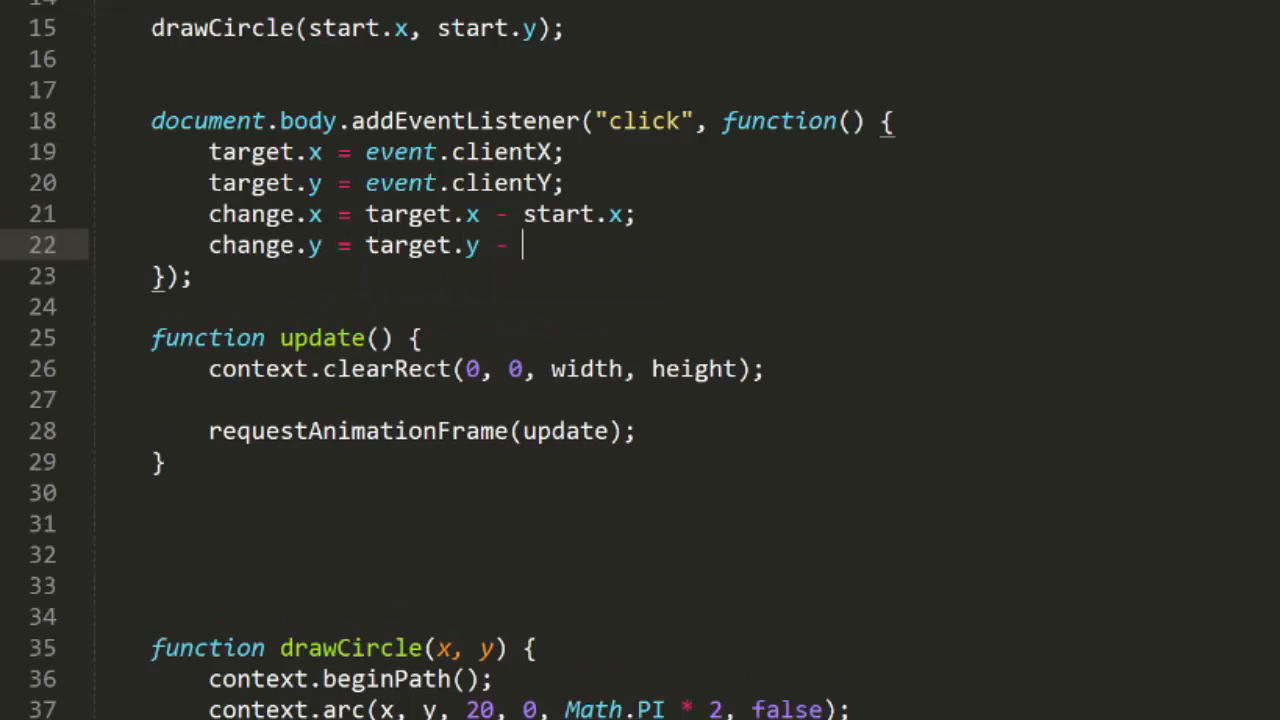
{"action": "type", "text": "start.y;"}
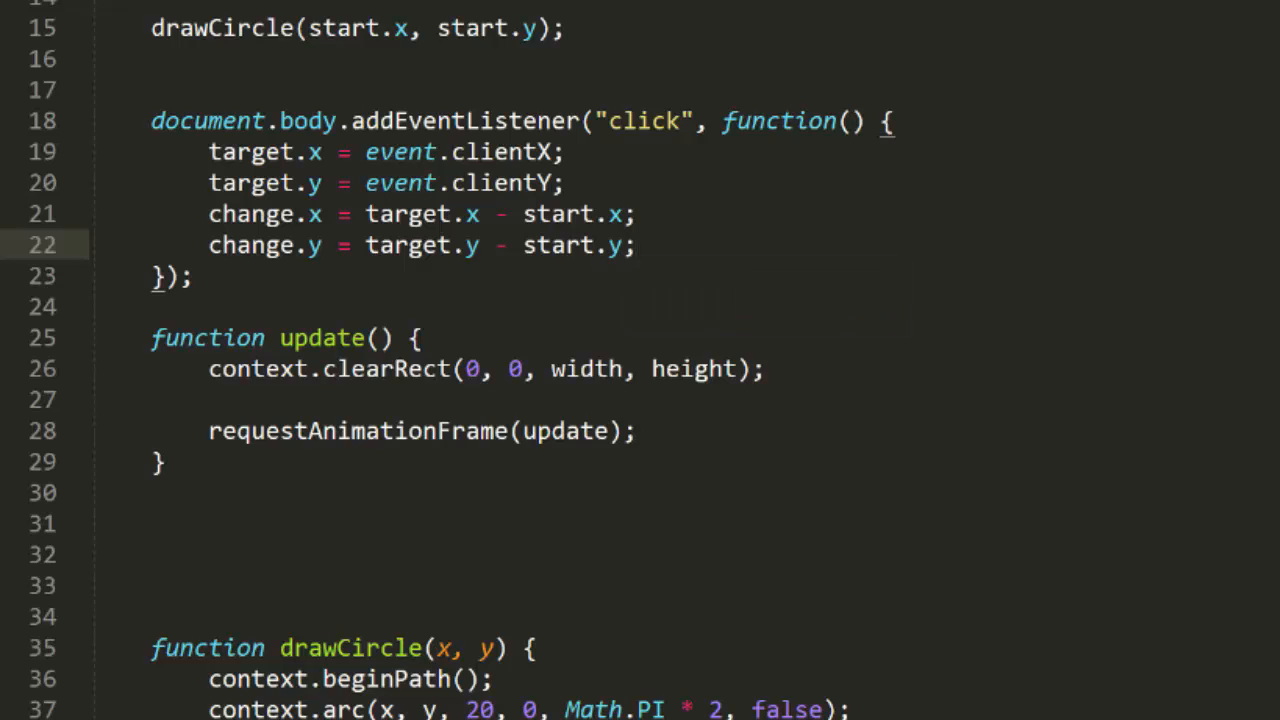
{"action": "type", "text": "startTime = new Date();"}
{"action": "type", "text": "update();"}
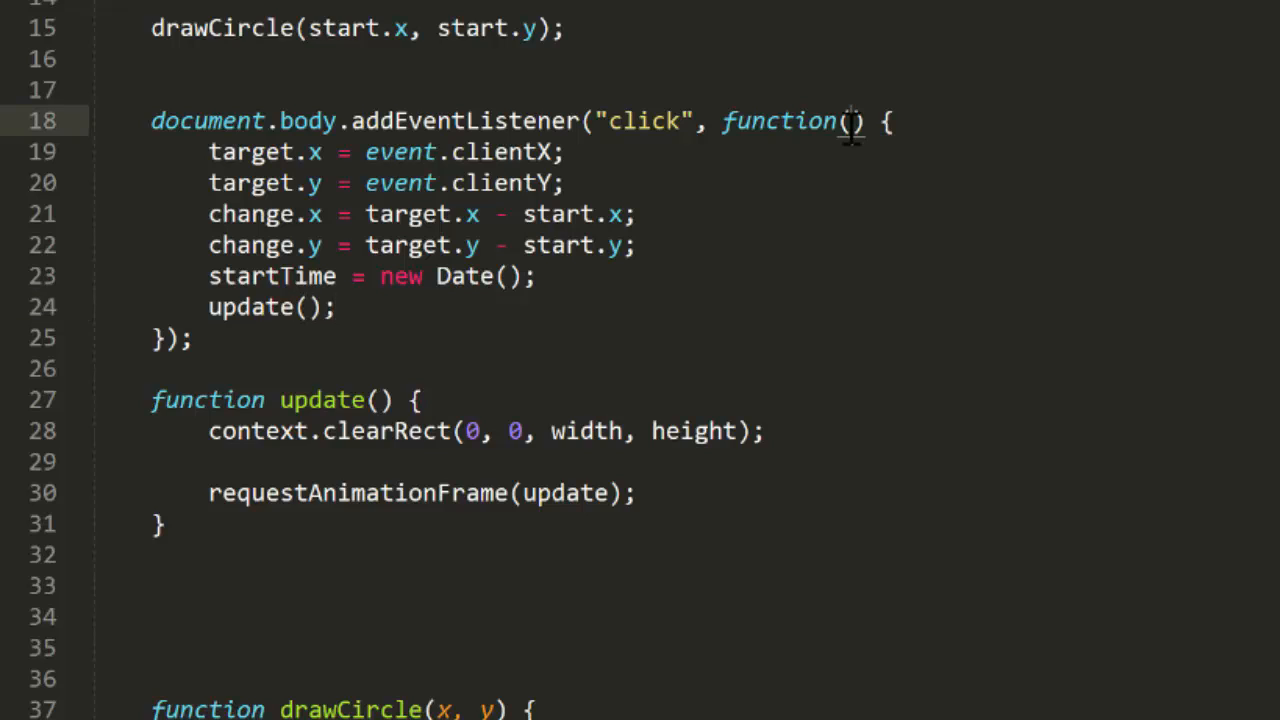
{"action": "type", "text": "event"}
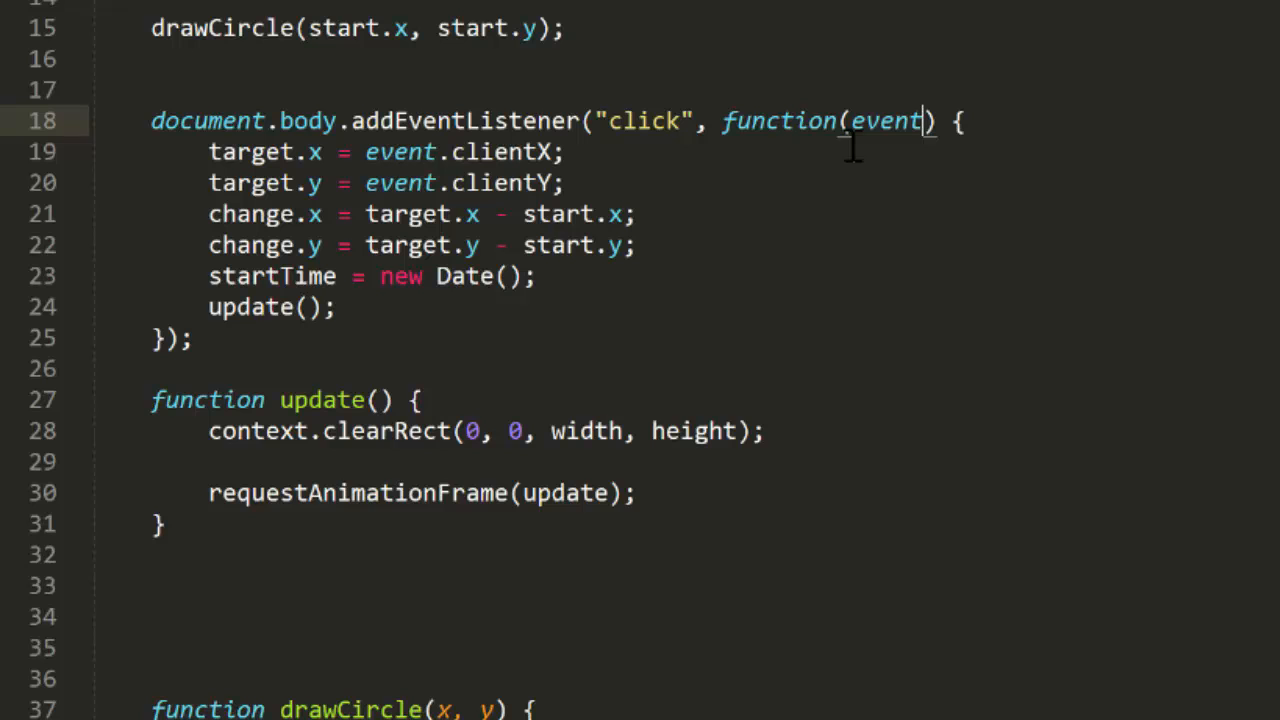
{"action": "scroll", "scroll_direction": "down", "scroll_amount": 3}
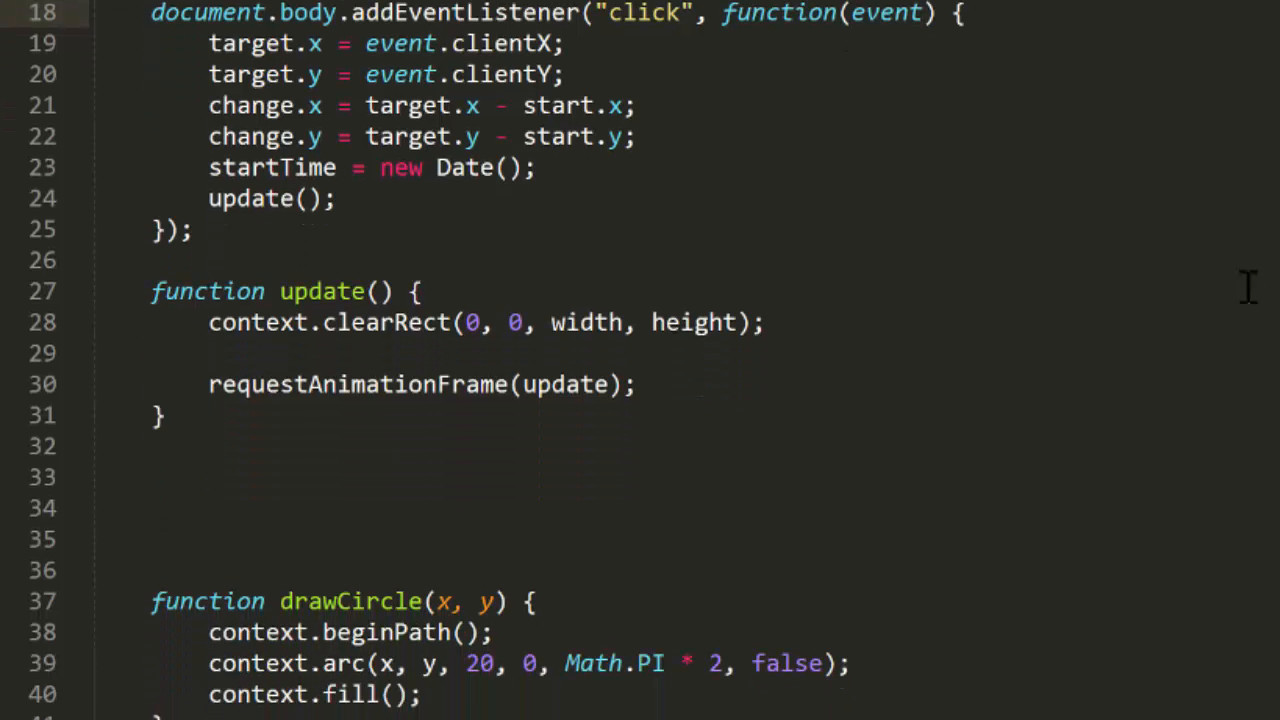
- In update, compute elapsed time since startTime and open an if (time < duration) block
{"action": "scroll", "scroll_direction": "down", "scroll_amount": 3}
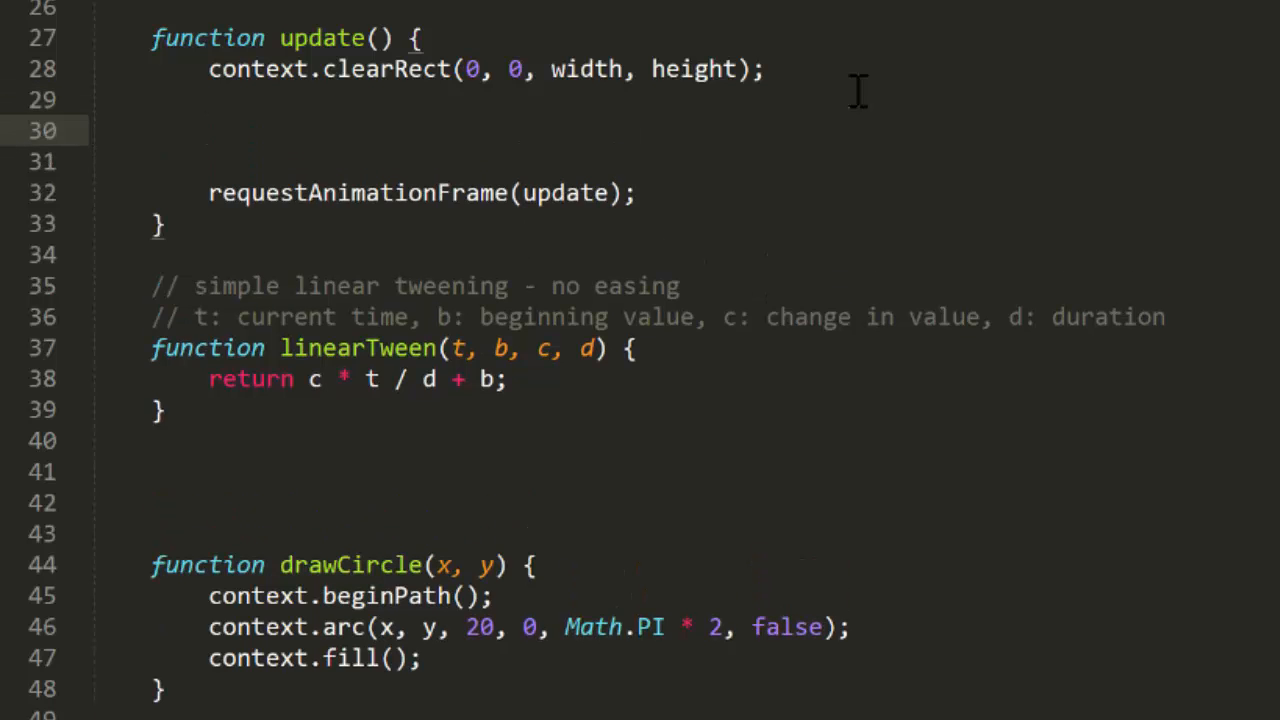
{"action": "type", "text": "var time ="}
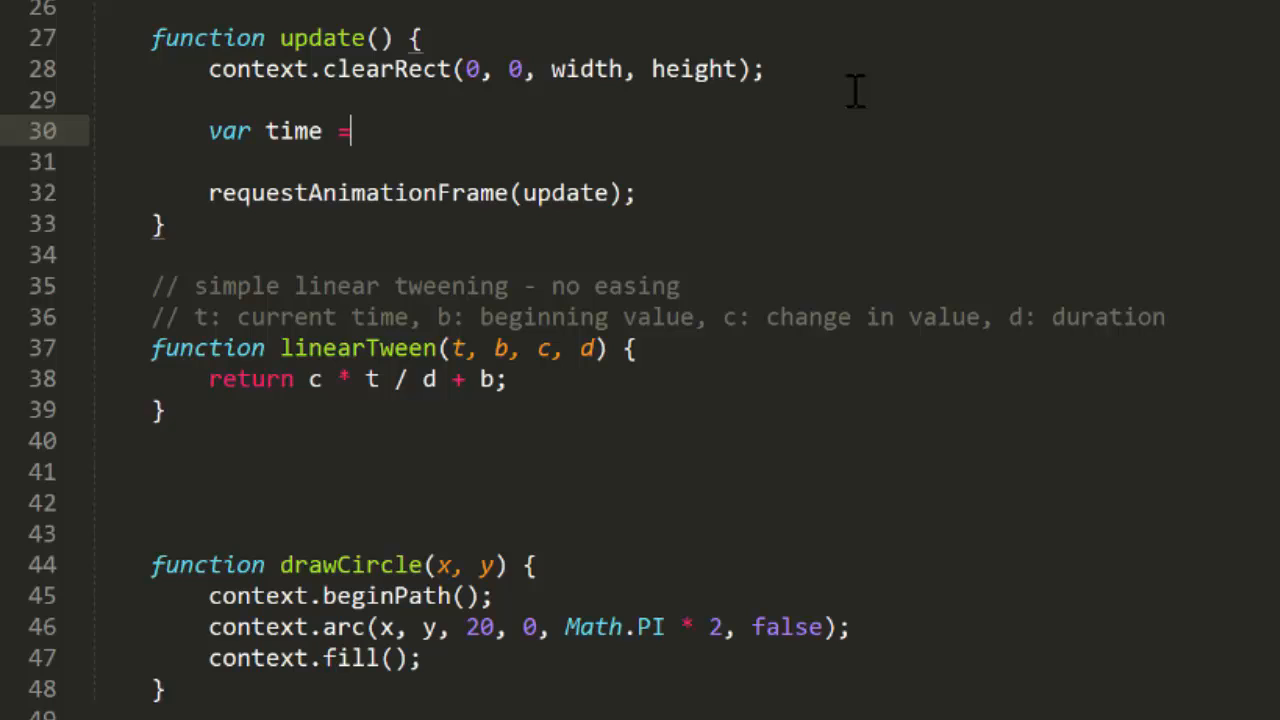
{"action": "type", "text": "new Date"}
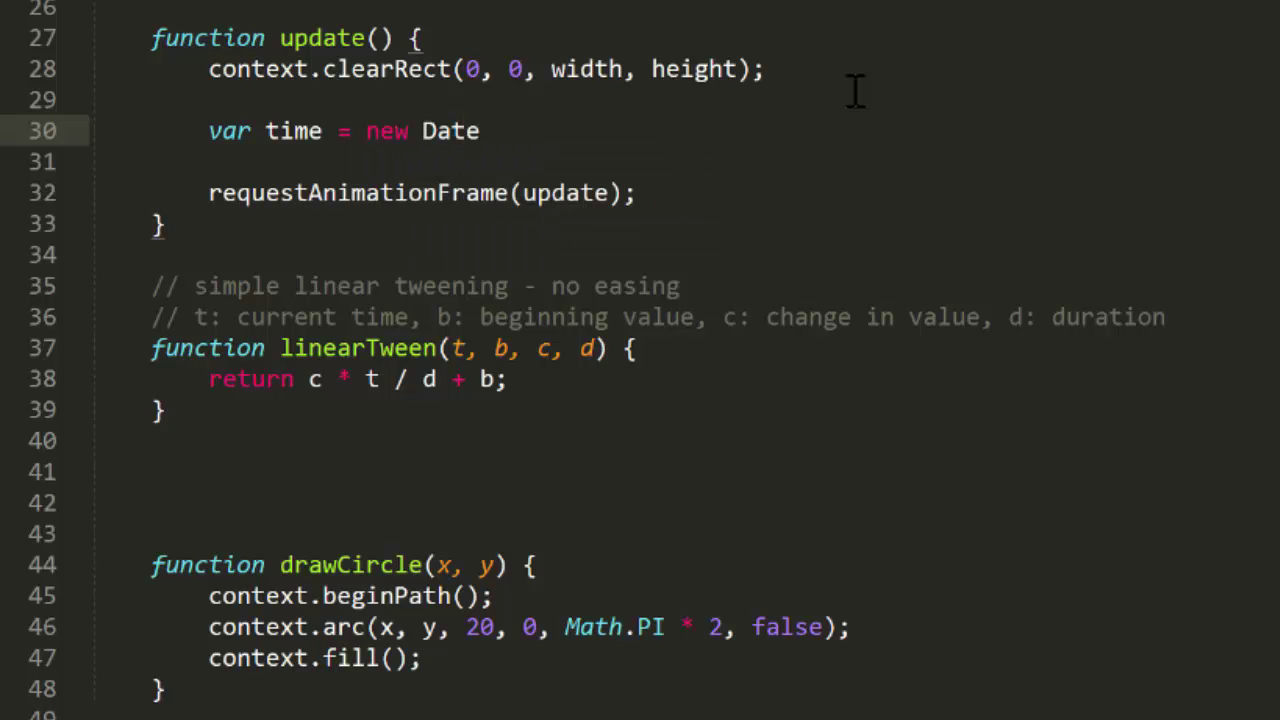
{"action": "type", "text": "() - startt"}
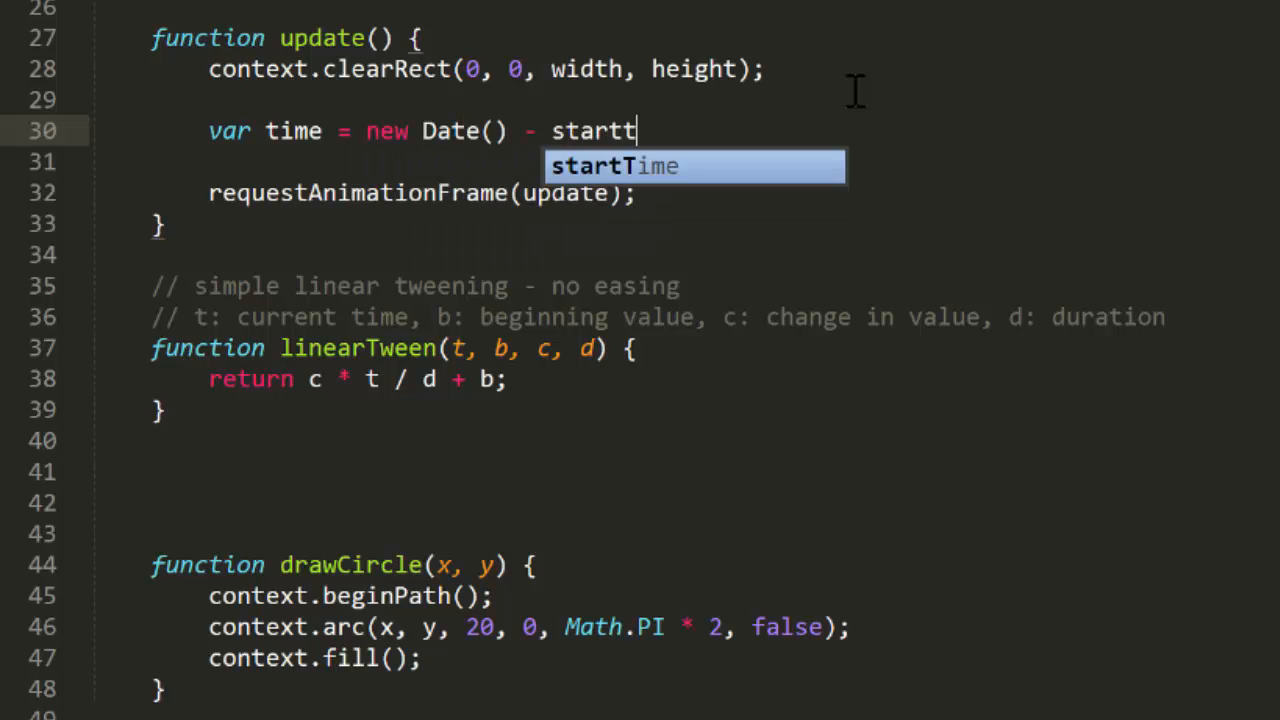
{"action": "key", "text": "Tab"}
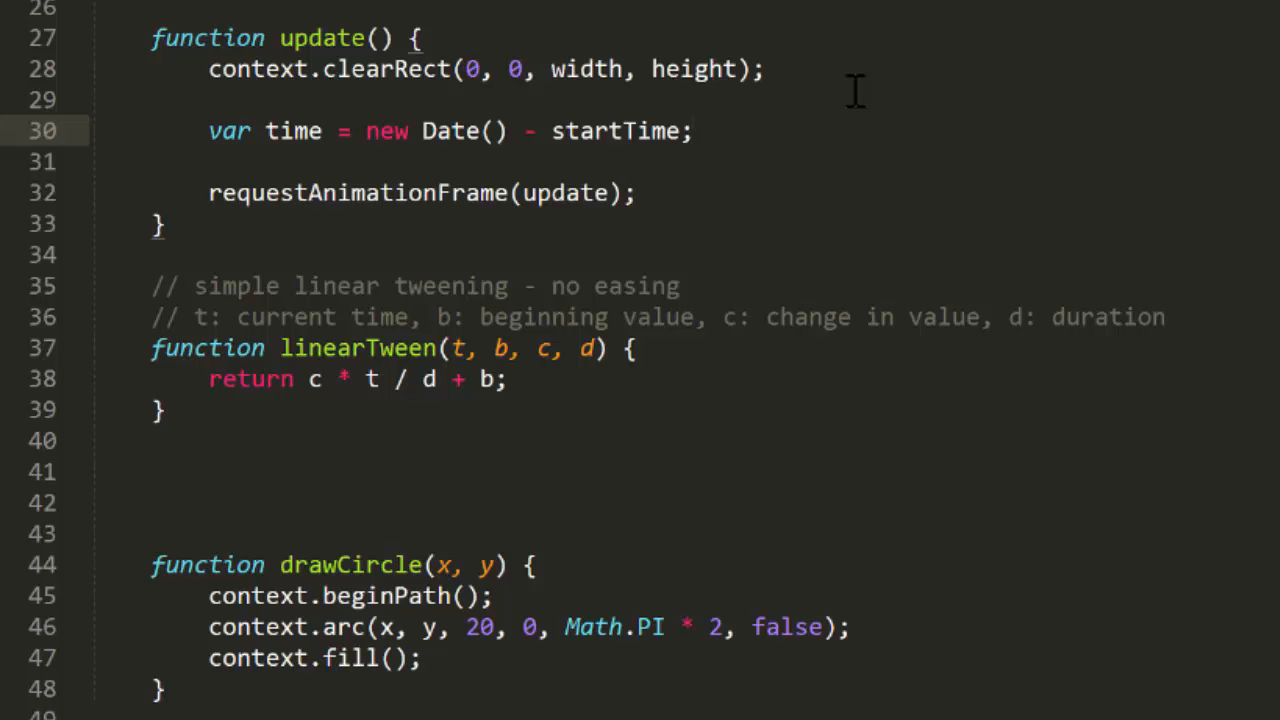
{"action": "type", "text": "i"}
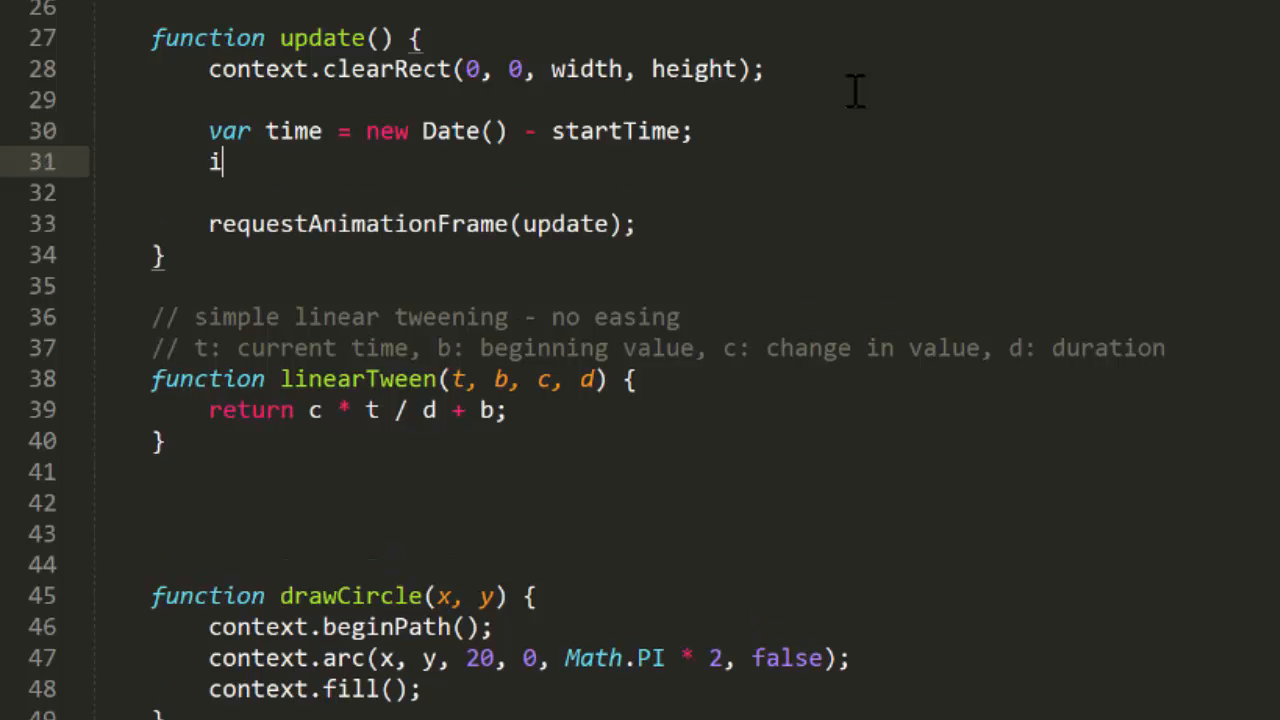
{"action": "type", "text": "f(time < d)"}
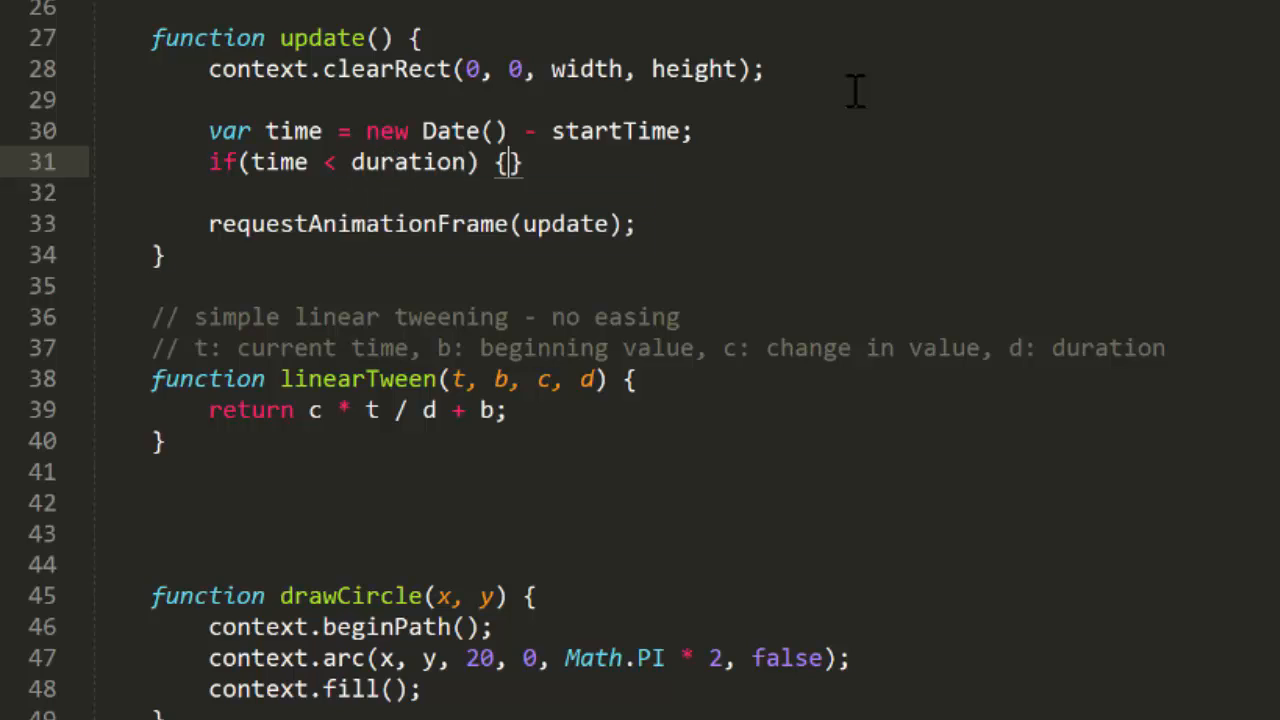
{"action": "key", "text": "Enter"}
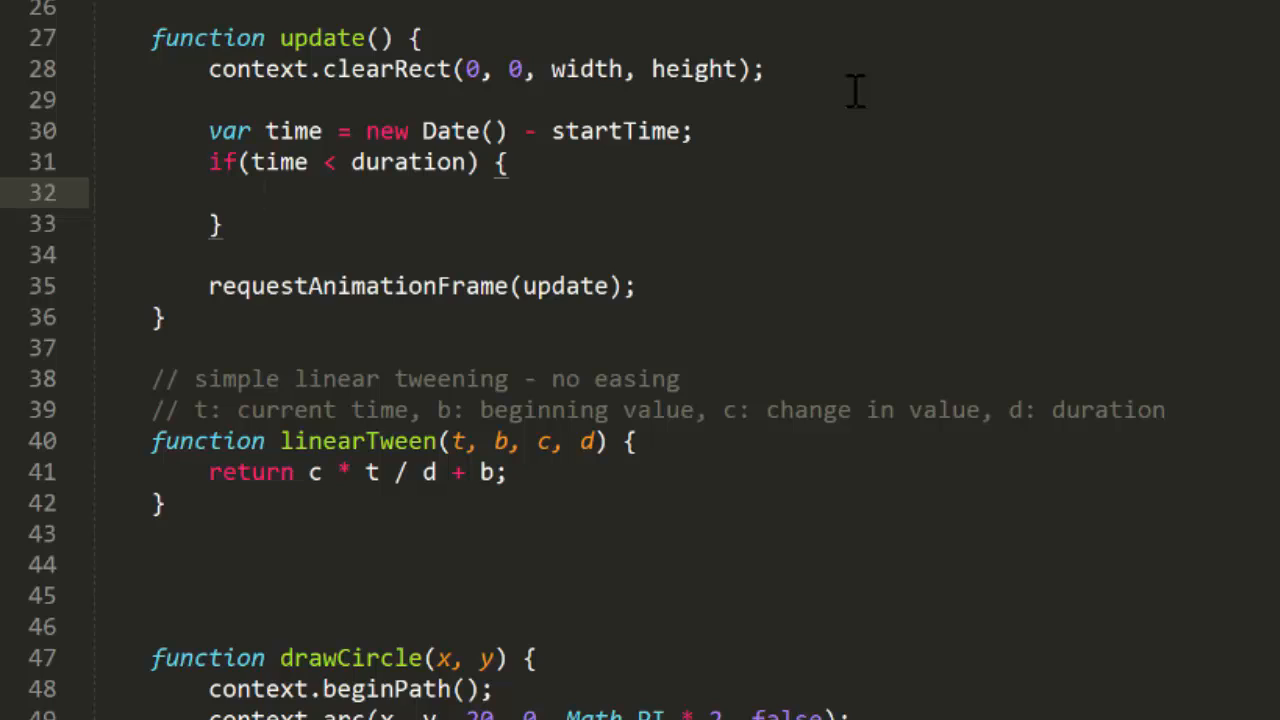
- Compute x and y with linearTween from time, start, change and duration
{"action": "type", "text": "var x = li"}
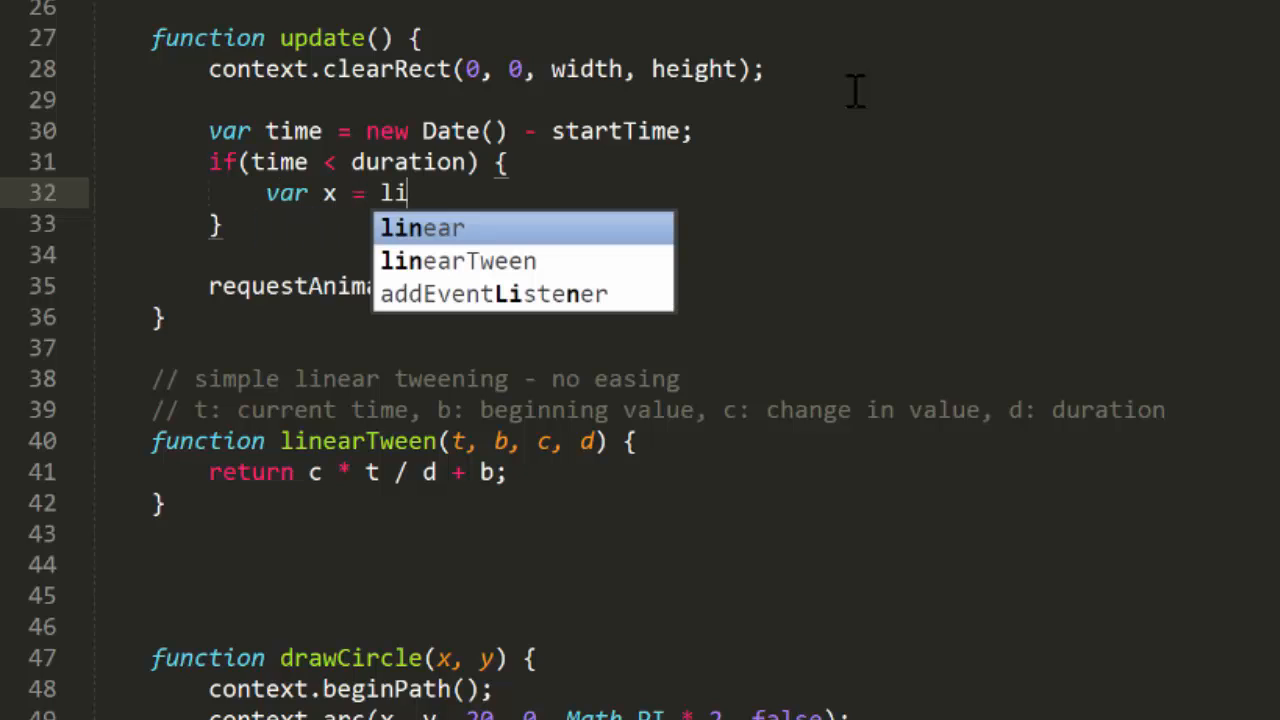
{"action": "left_click", "coordinate": [457, 260]}
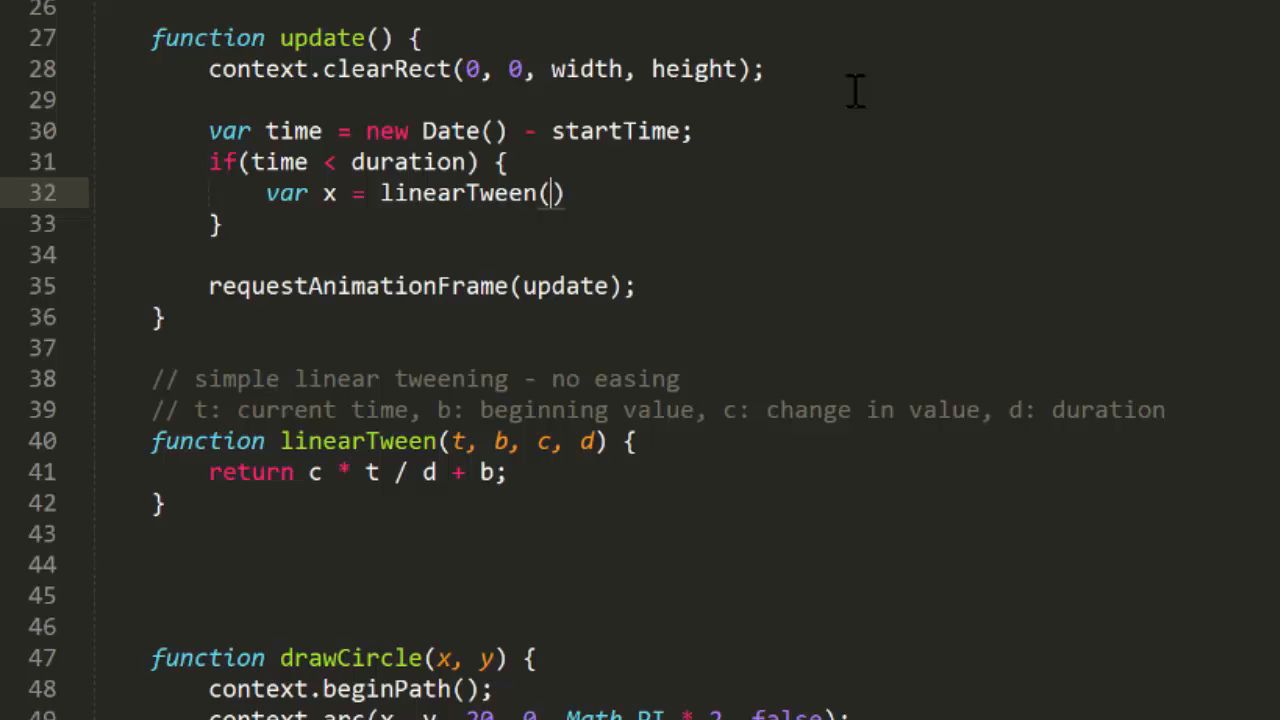
{"action": "type", "text": "time, start.x,"}
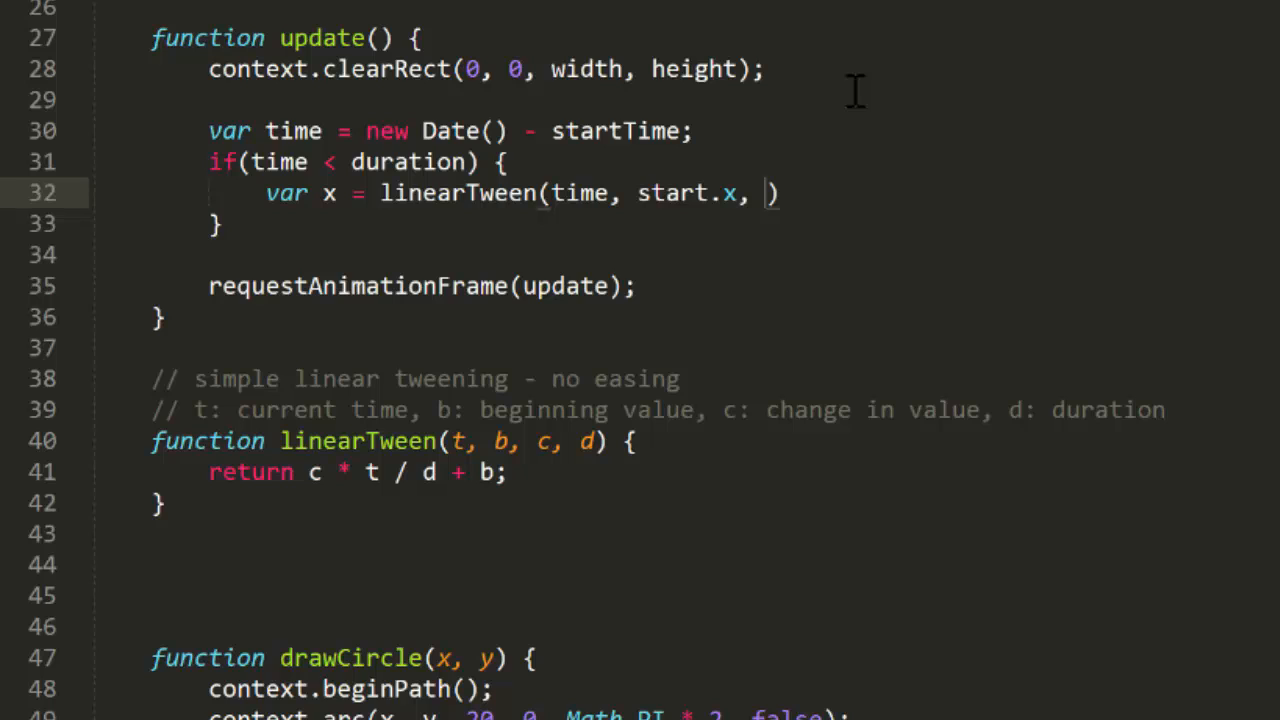
{"action": "type", "text": "change.x, duration"}
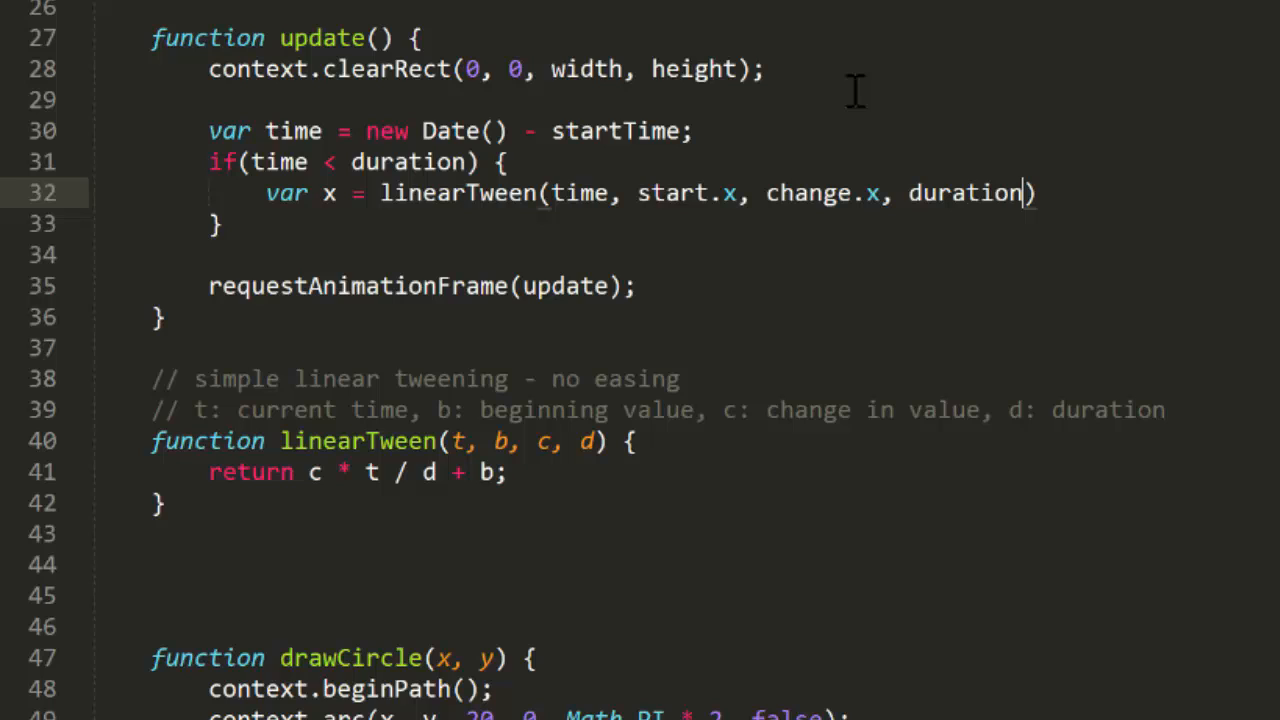
{"action": "type", "text": ","}
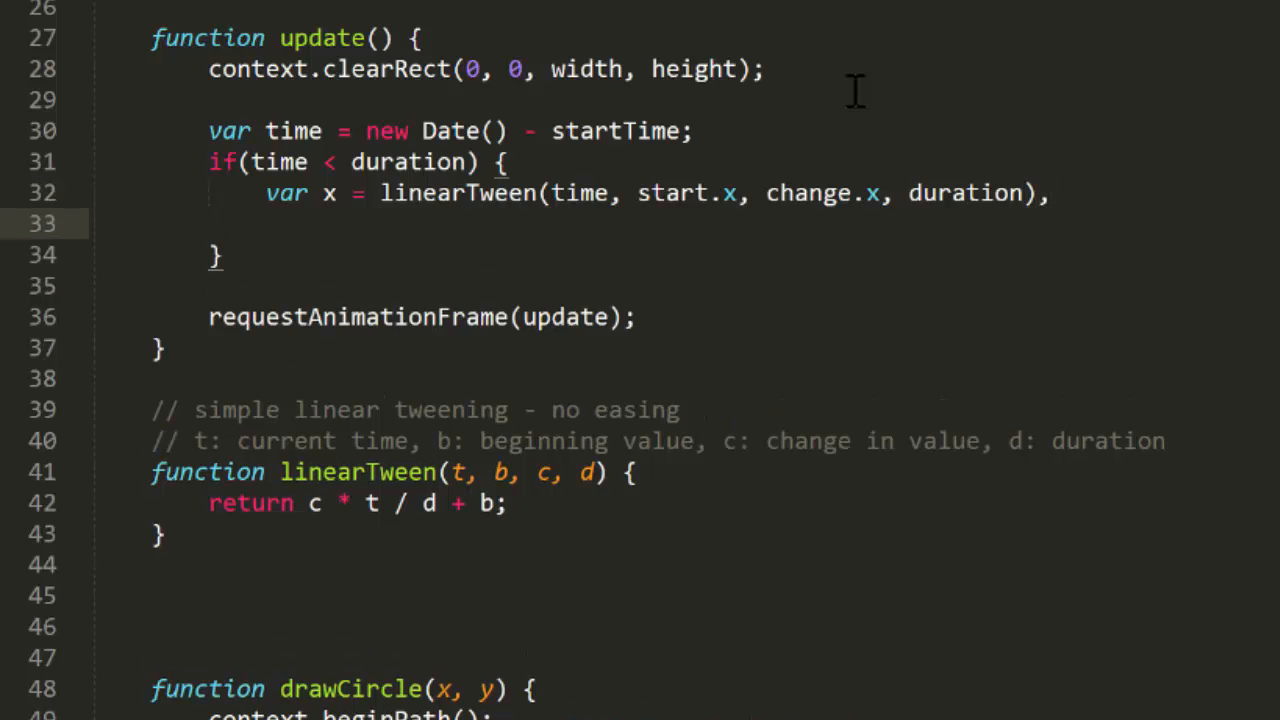
{"action": "type", "text": "y = linearTween"}
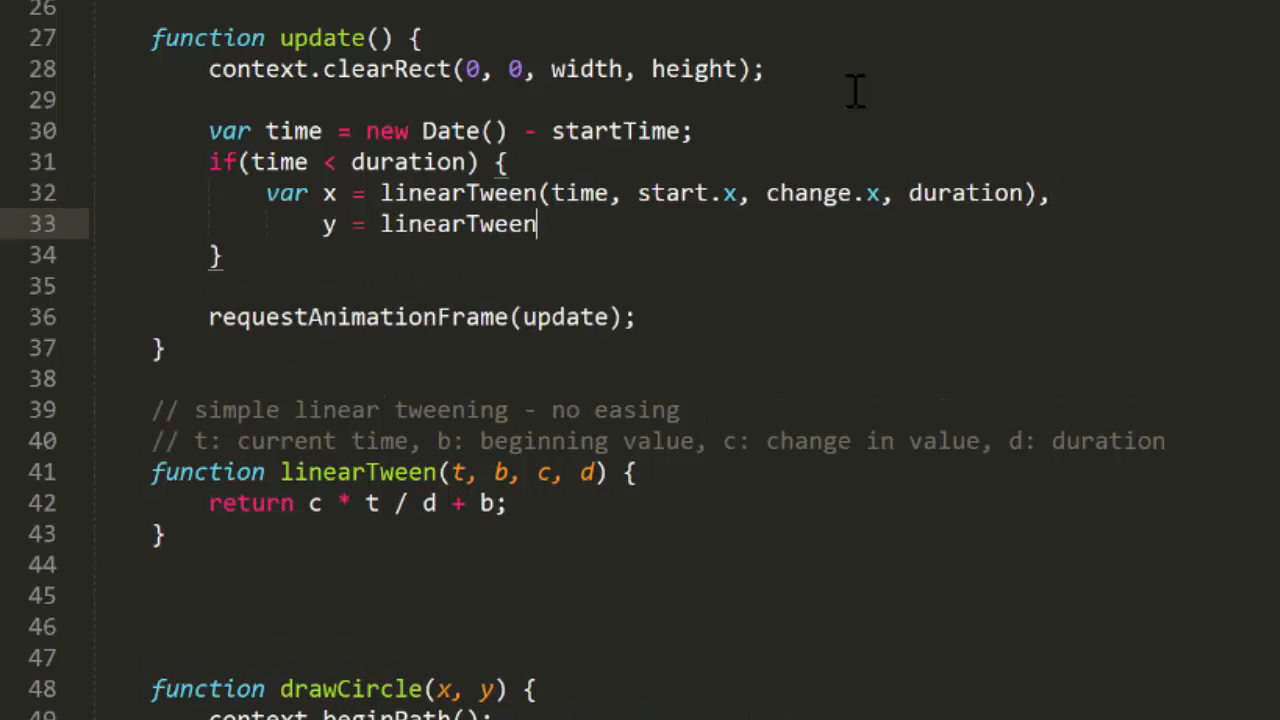
{"action": "type", "text": "(time."}
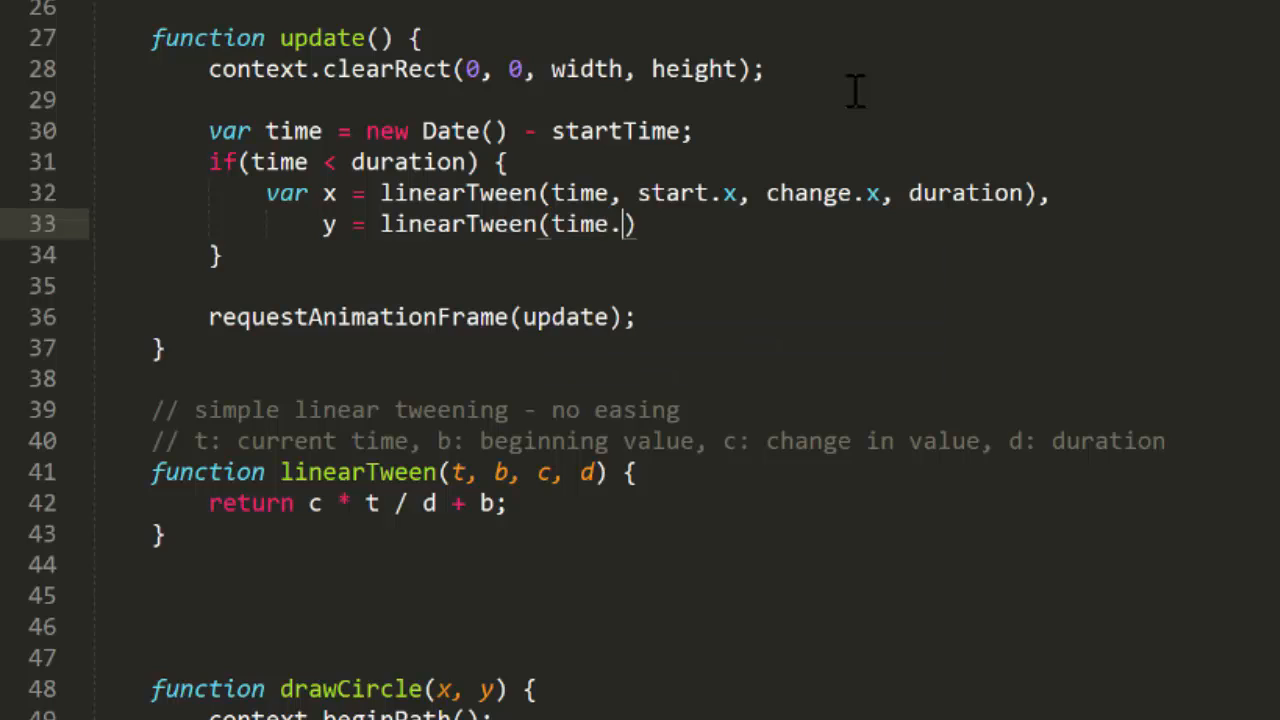
{"action": "type", "text": "start."}
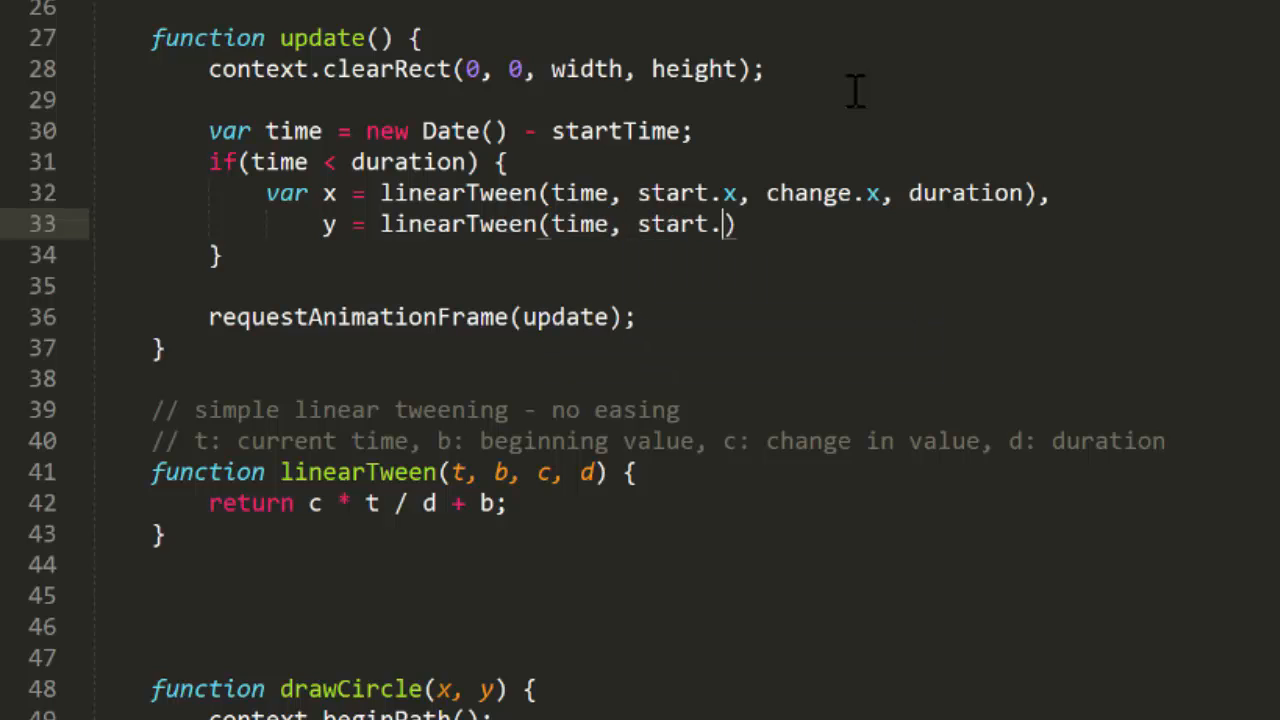
{"action": "type", "text": "y,"}
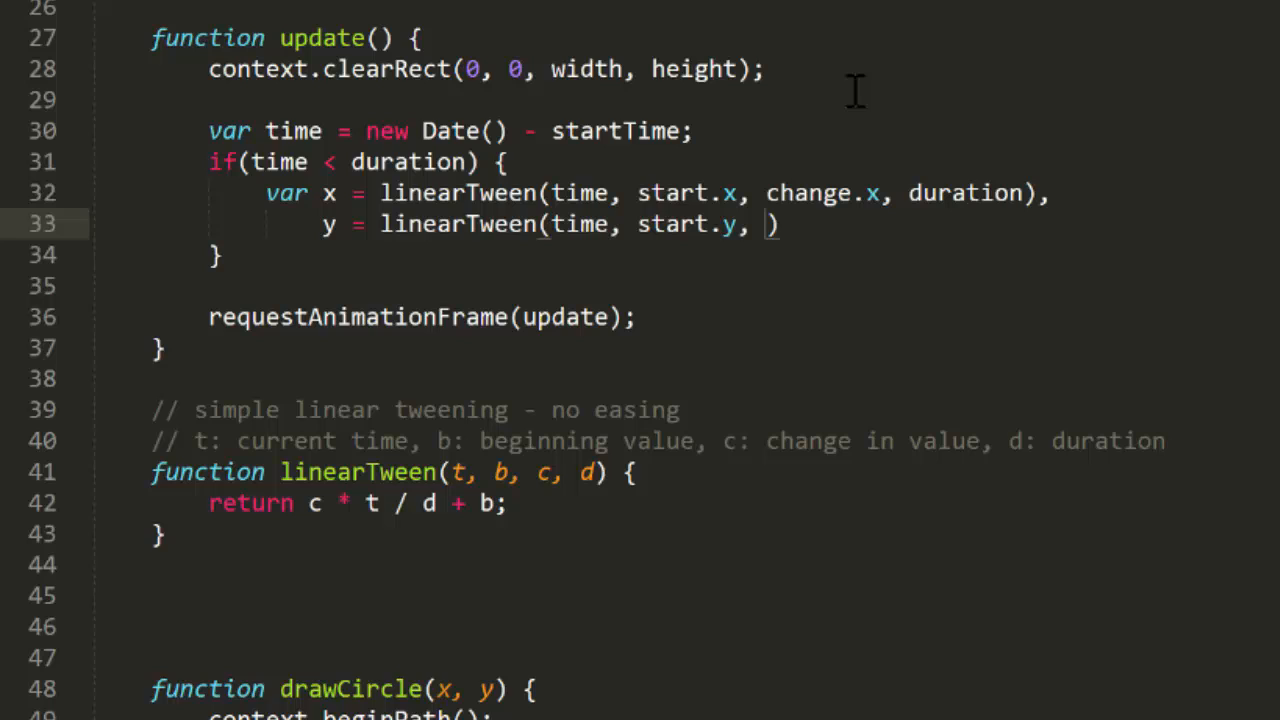
{"action": "type", "text": "change.y, duration"}
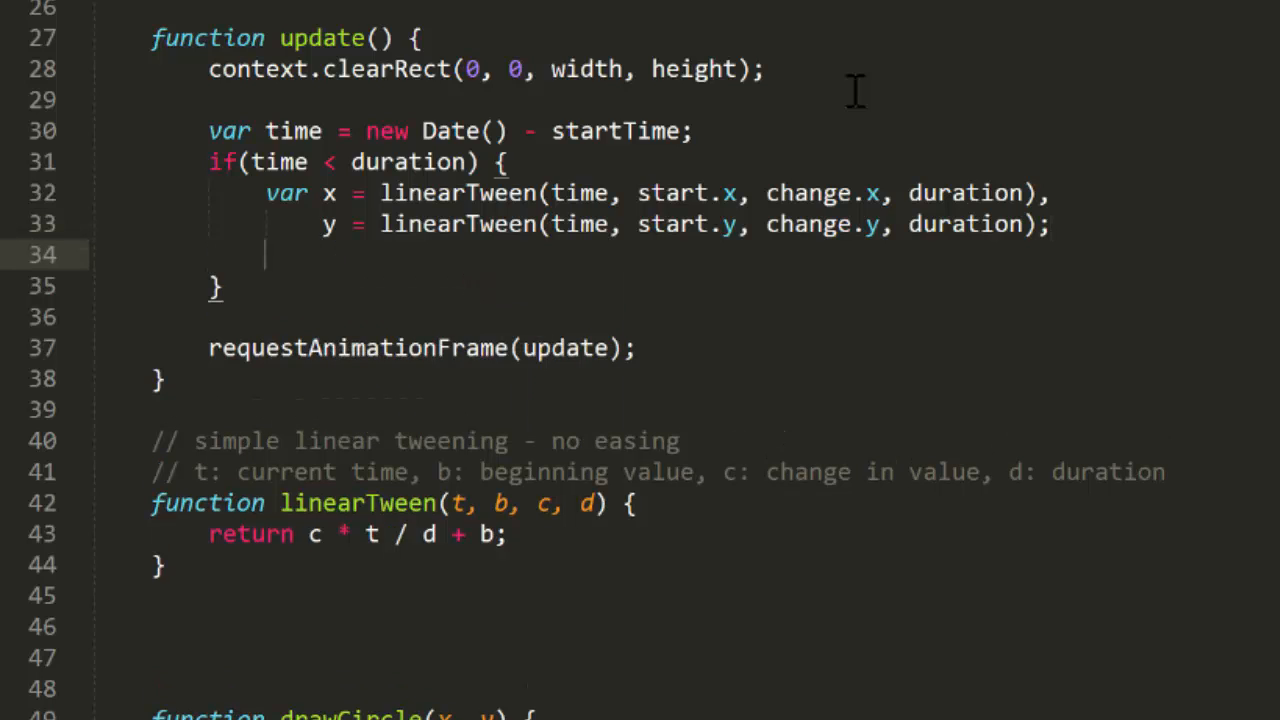
- Draw the circle at x, y and call requestAnimationFrame(update)
{"action": "type", "text": "drawCircle(x, y);"}
{"action": "type", "text": "requ"}
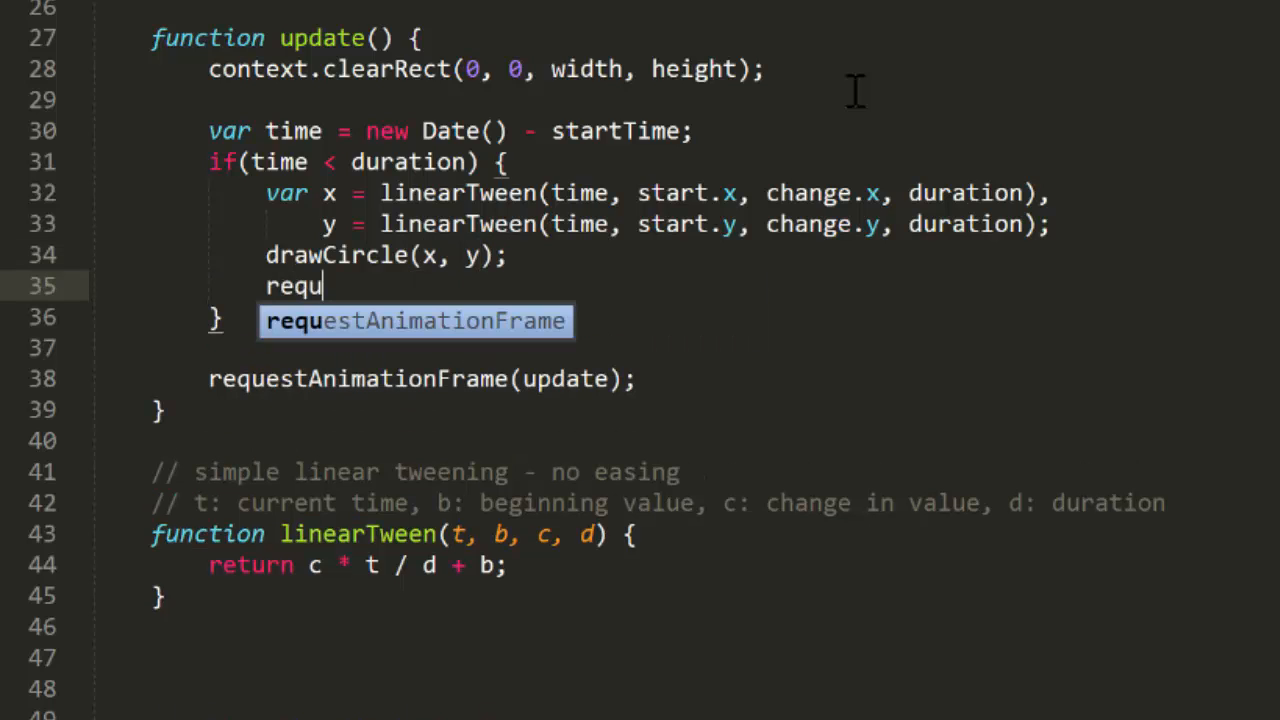
{"action": "key", "text": "Tab"}
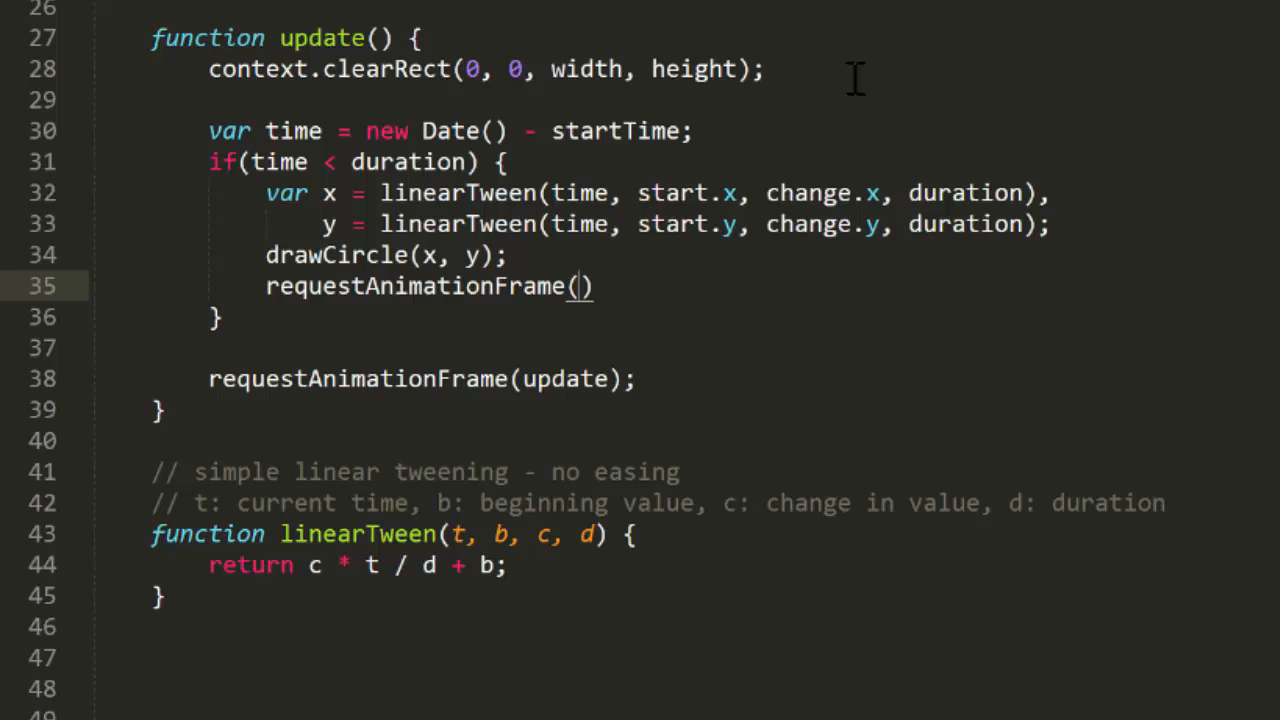
{"action": "type", "text": "update"}
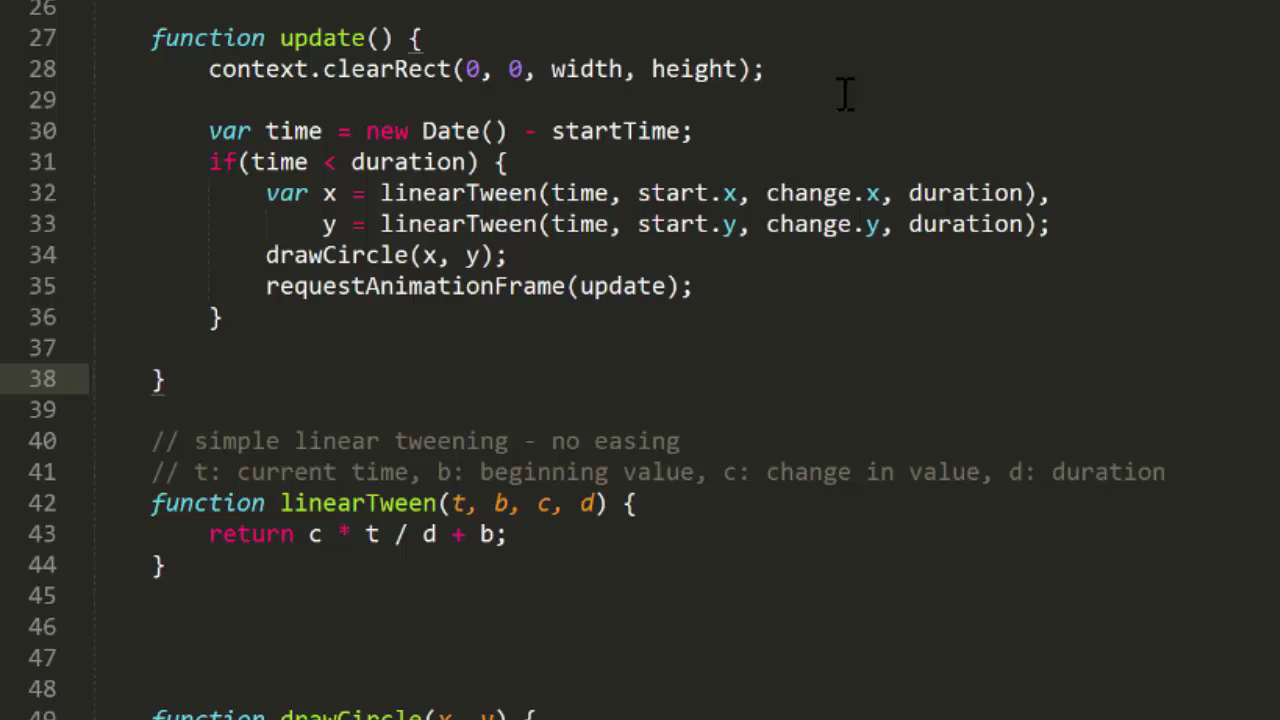
- Add an else branch drawing the circle at target and setting start.x, start.y to target
{"action": "type", "text": "else {"}
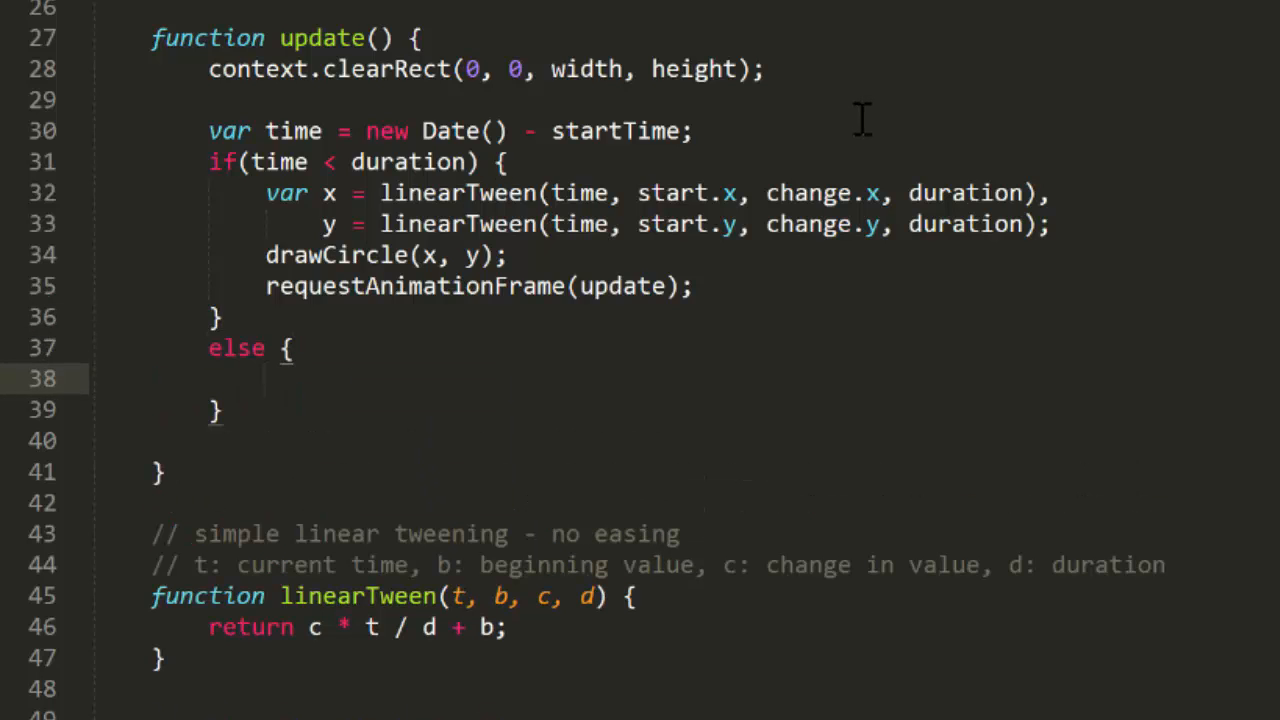
{"action": "type", "text": "drawCircle(target.x, target.y);"}
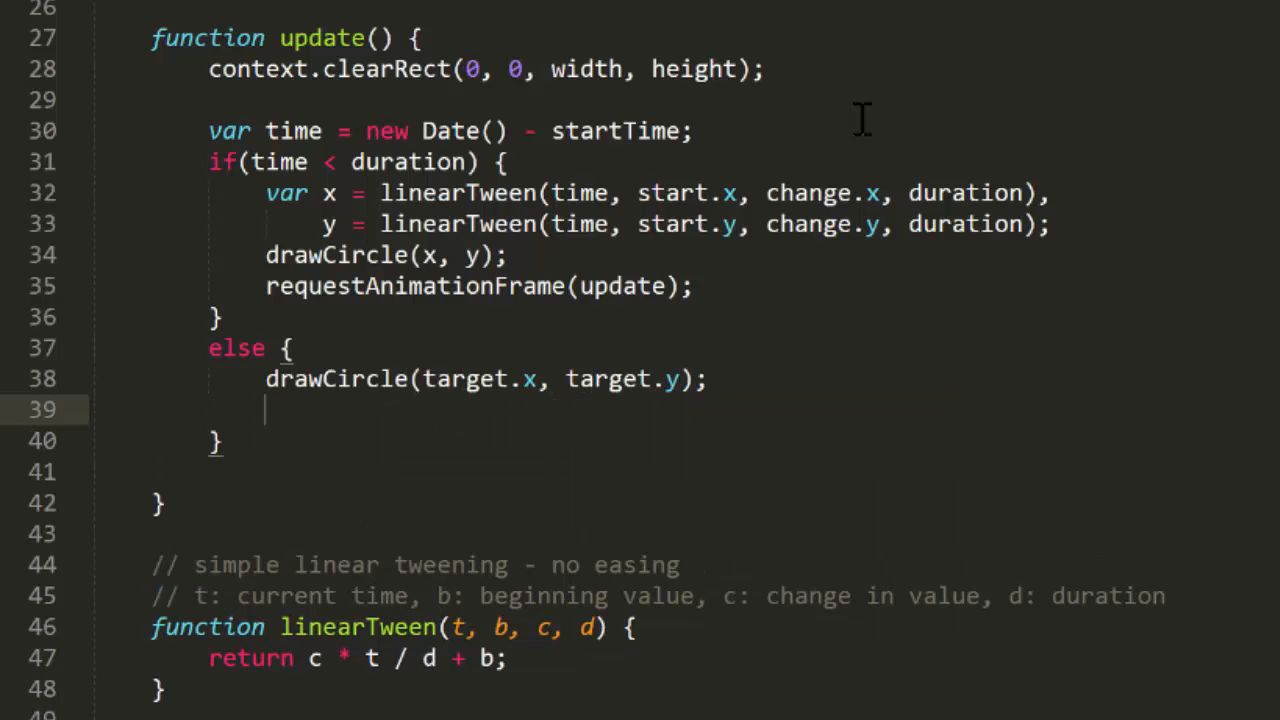
{"action": "type", "text": "start.x ="}
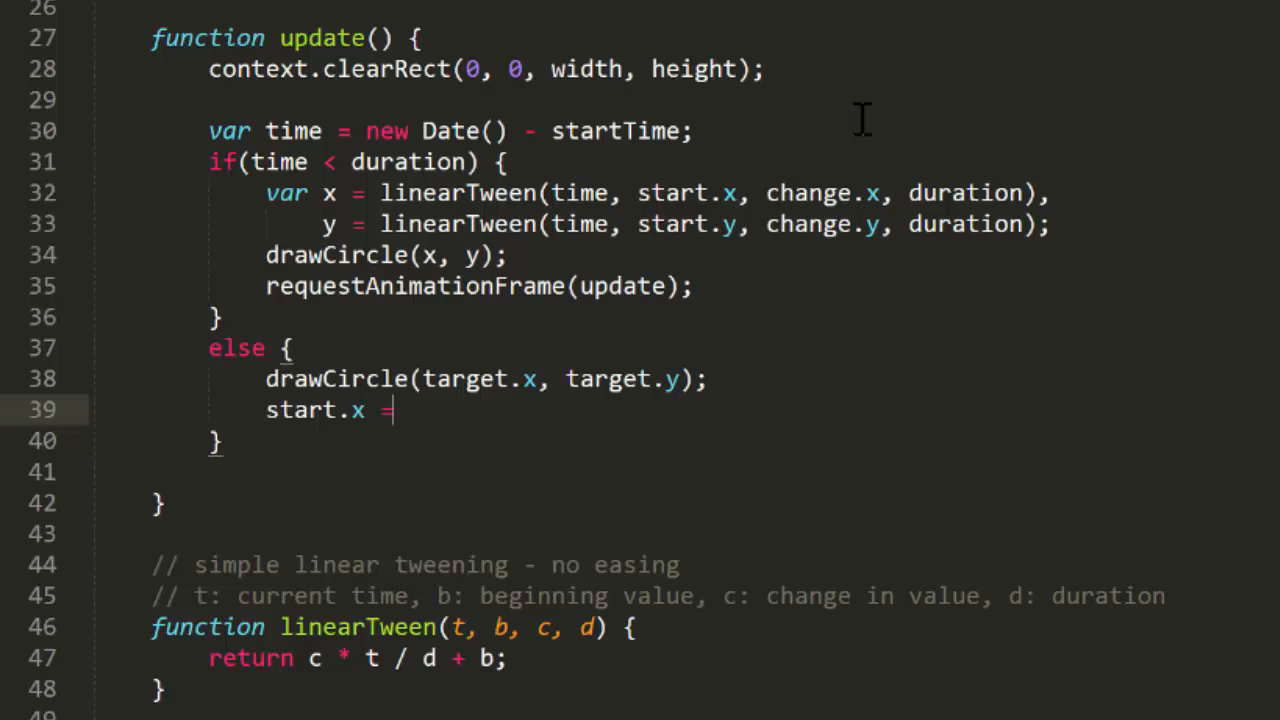
{"action": "type", "text": "target.x;"}
{"action": "type", "text": "star"}
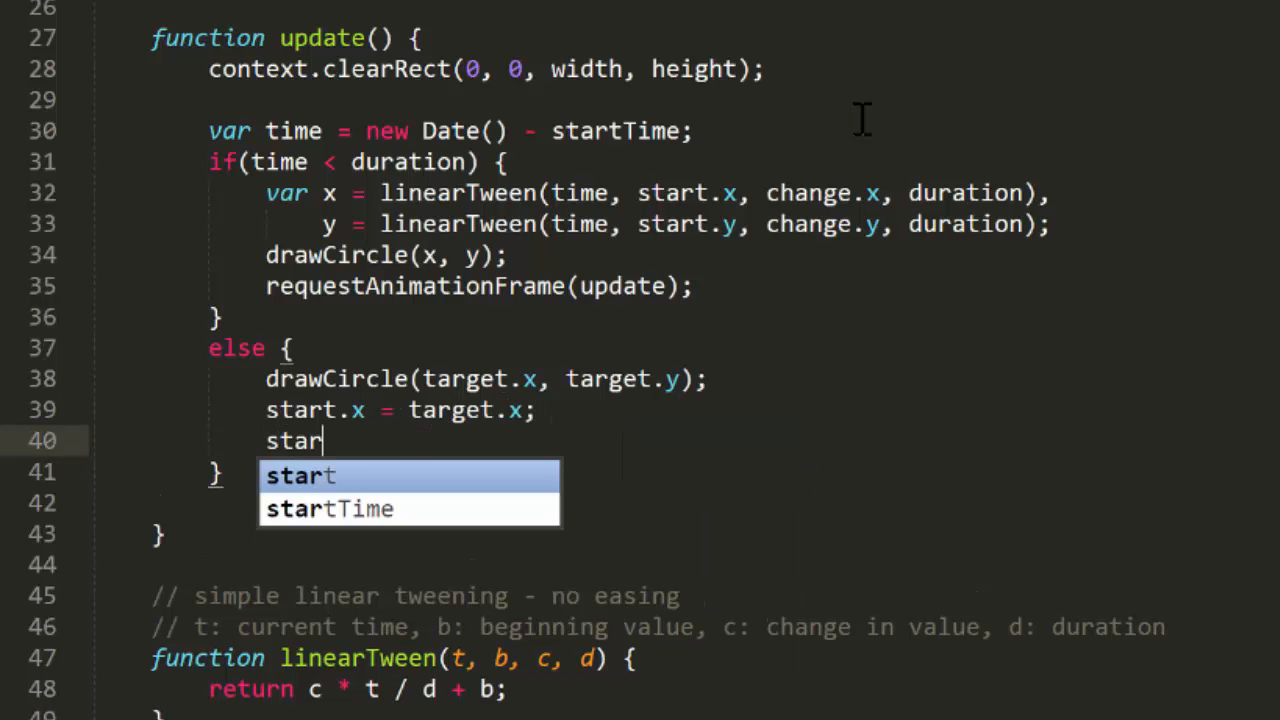
{"action": "type", "text": "t.y = target.y;"}
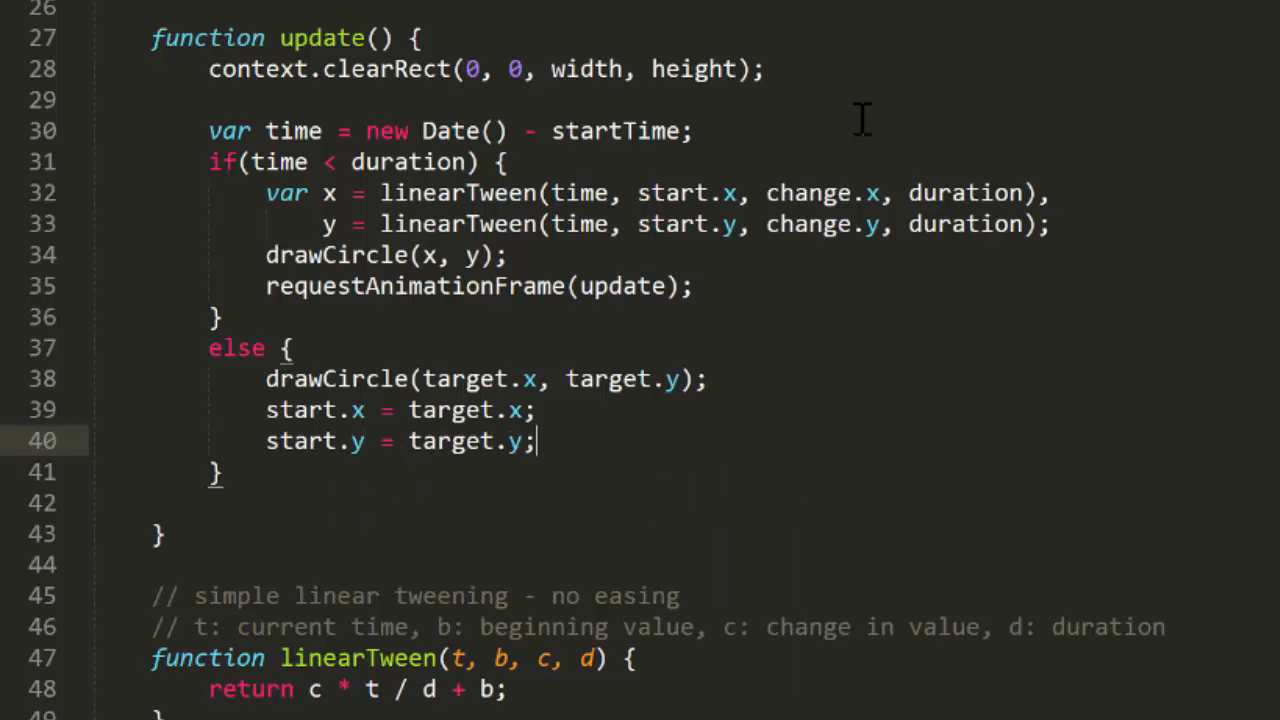
{"action": "scroll", "scroll_direction": "down", "scroll_amount": 3}
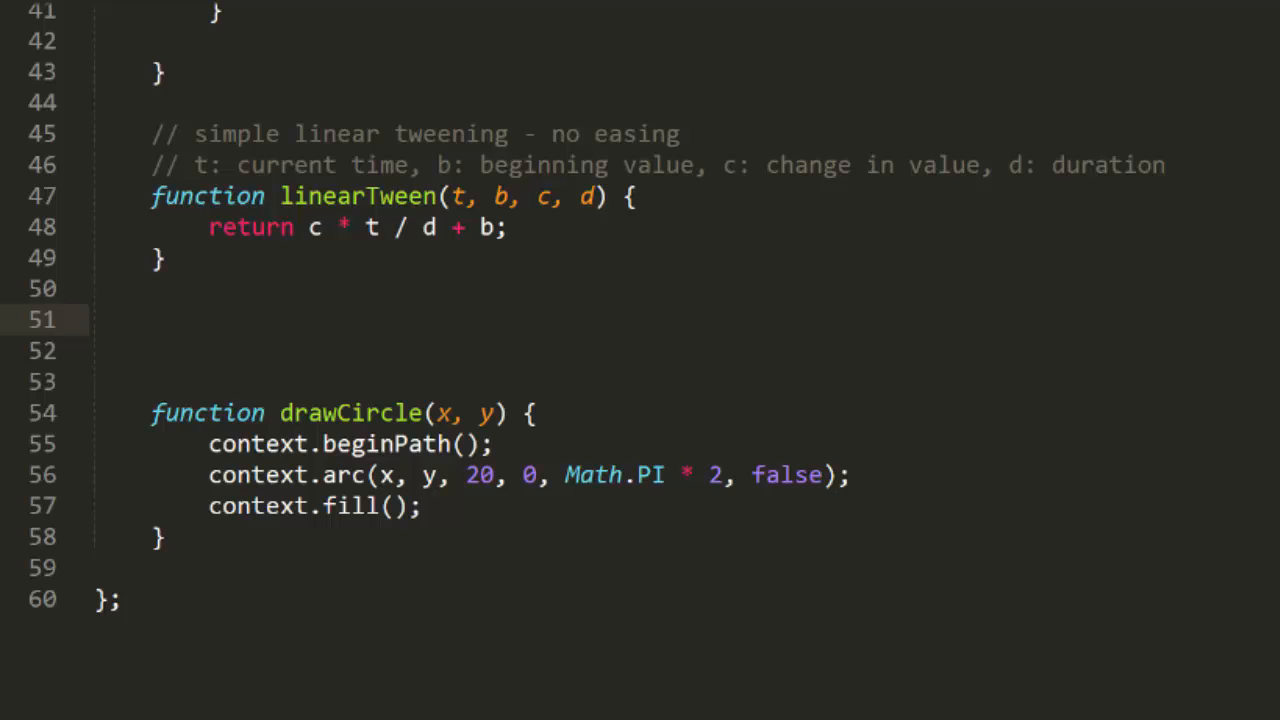
{"action": "mouse_move", "coordinate": [268, 328]}
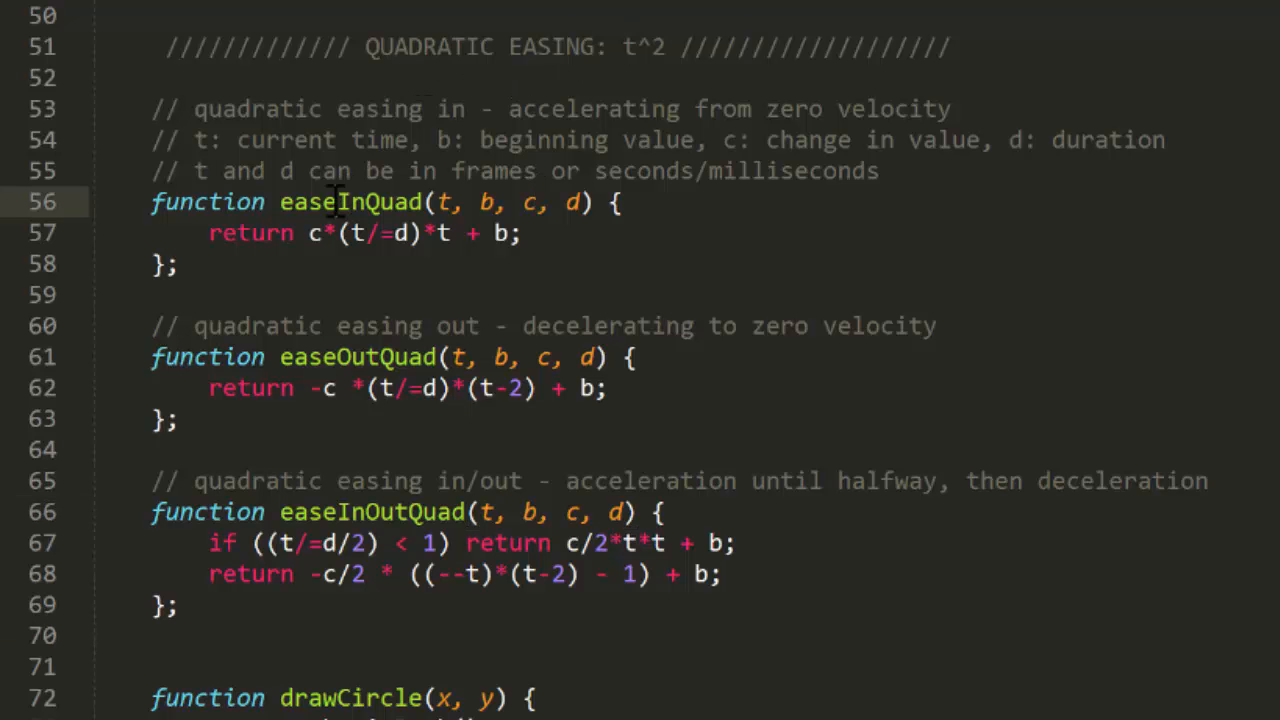
- Scroll back up toward the update function
{"action": "scroll", "scroll_direction": "up", "scroll_amount": 3}
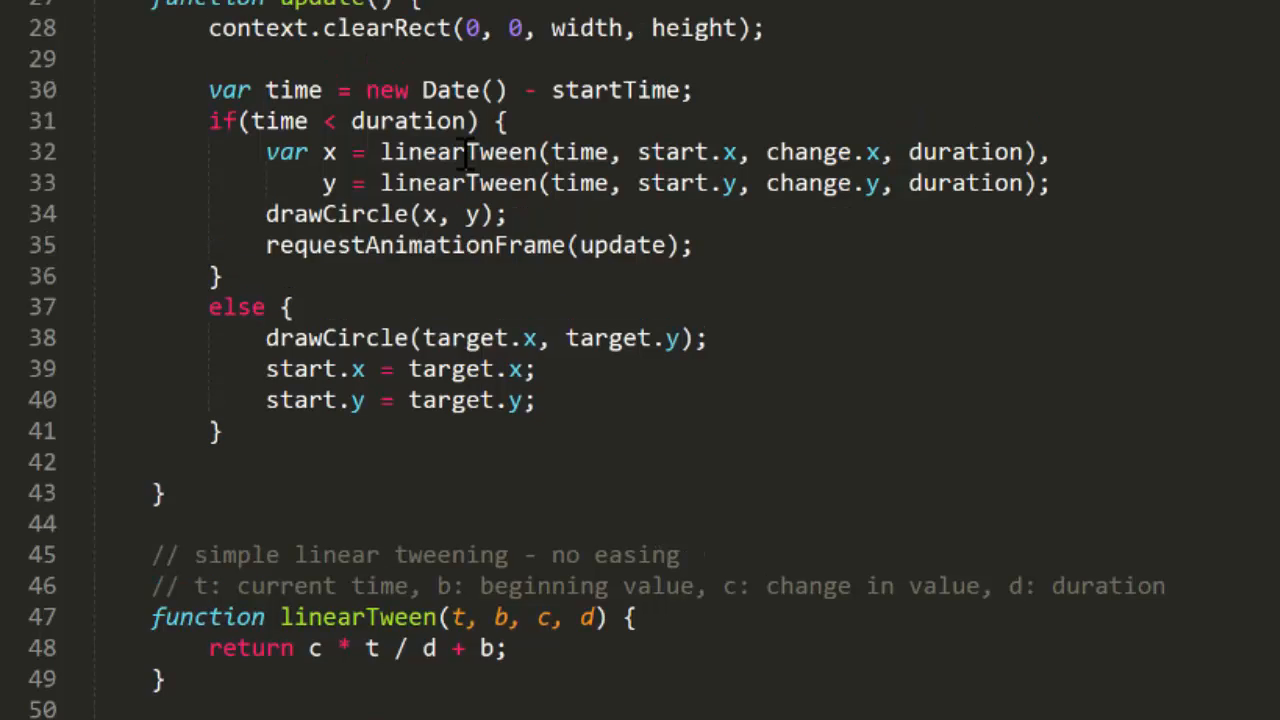
- Replace linearTween with the easing function on the x and y tween lines
{"action": "type", "text": "easeInQuad"}
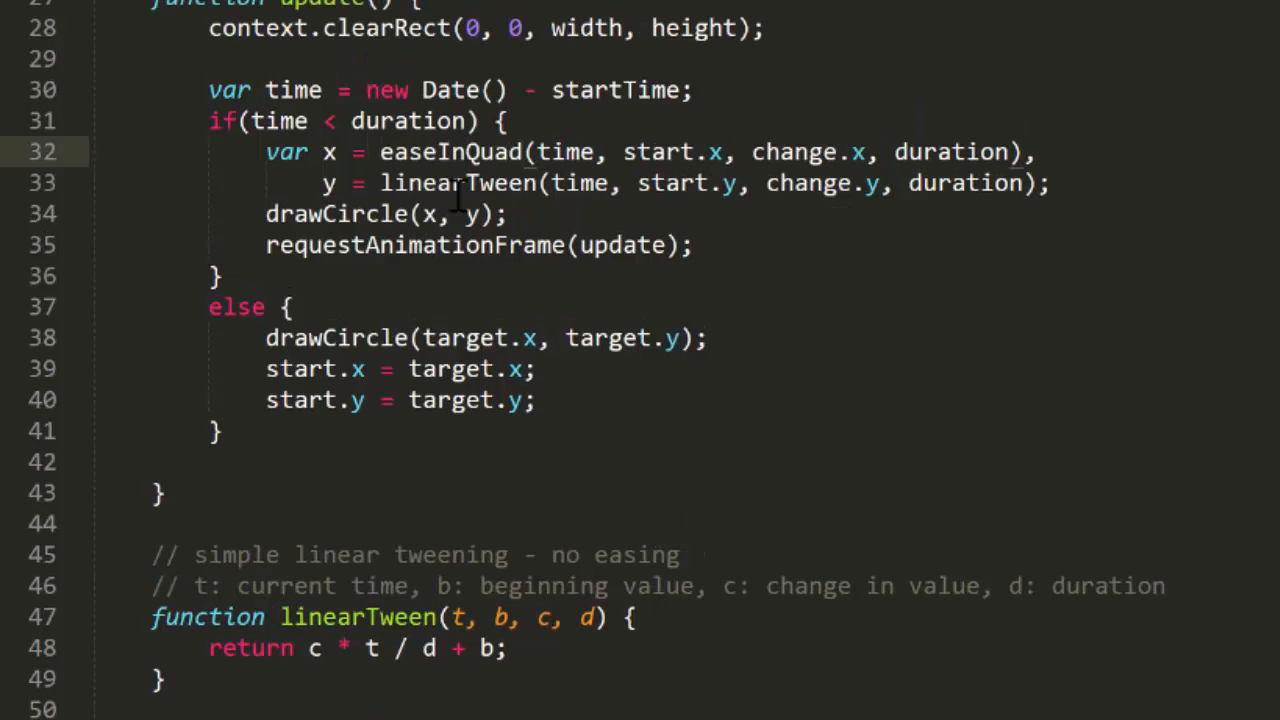
{"action": "type", "text": "easeInQuad"}
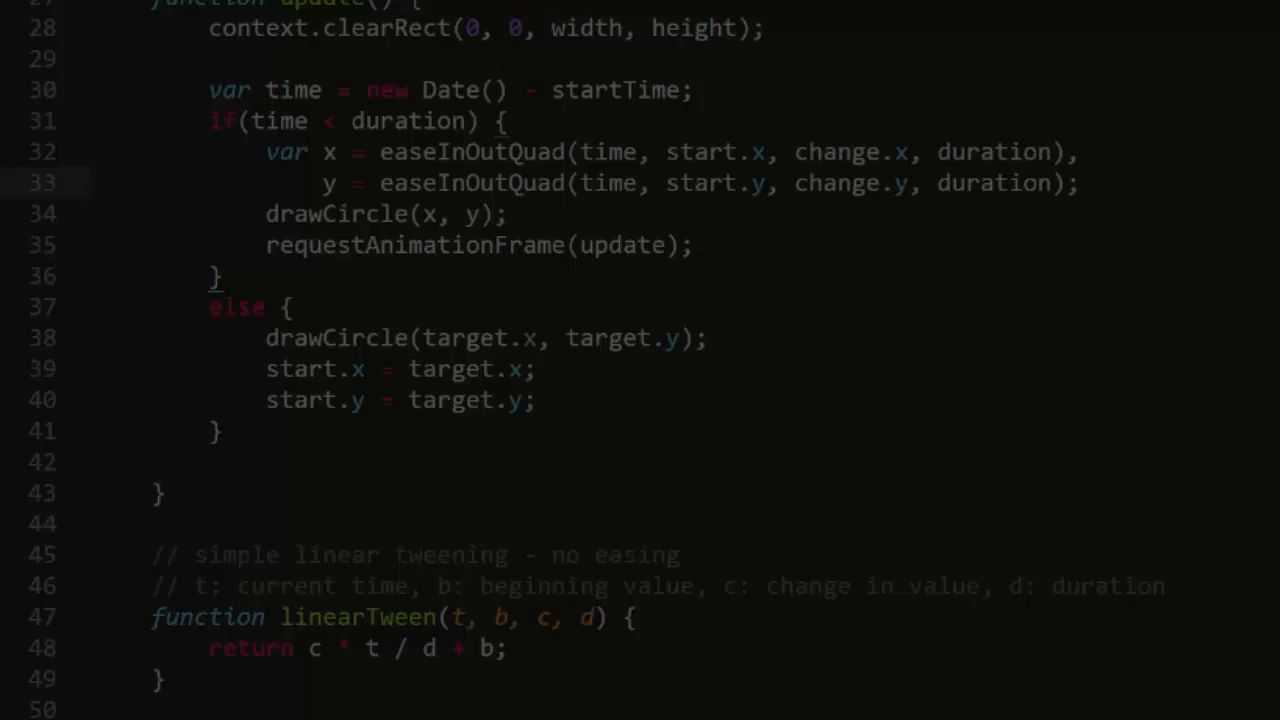
{"action": "scroll", "scroll_direction": "up", "scroll_amount": 3}
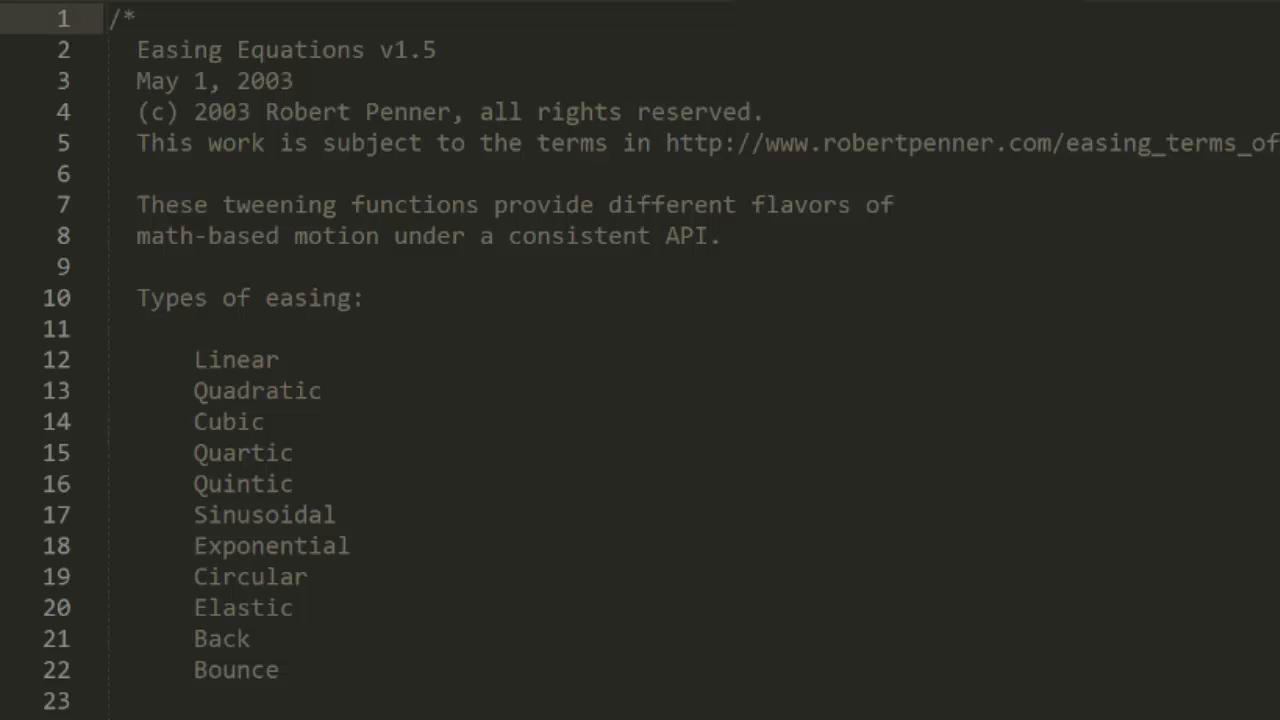
{"action": "scroll", "scroll_direction": "down", "scroll_amount": 3}
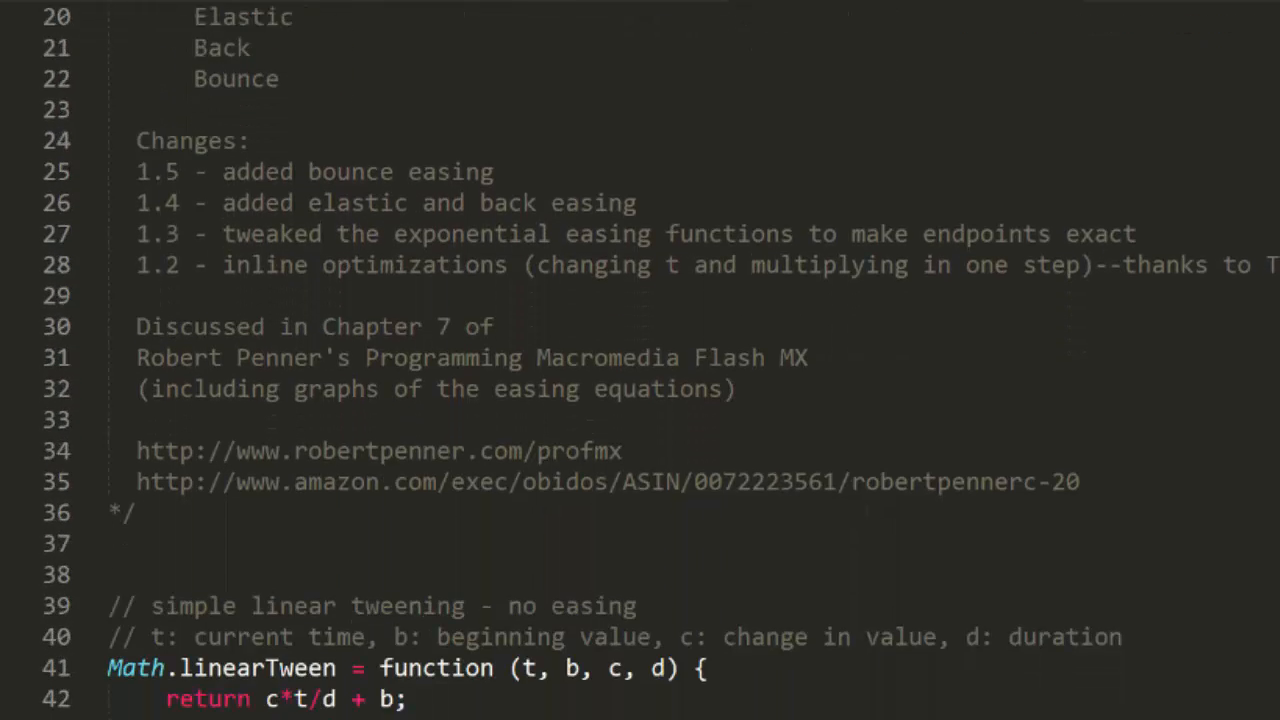
{"action": "scroll", "scroll_direction": "down", "scroll_amount": 3}
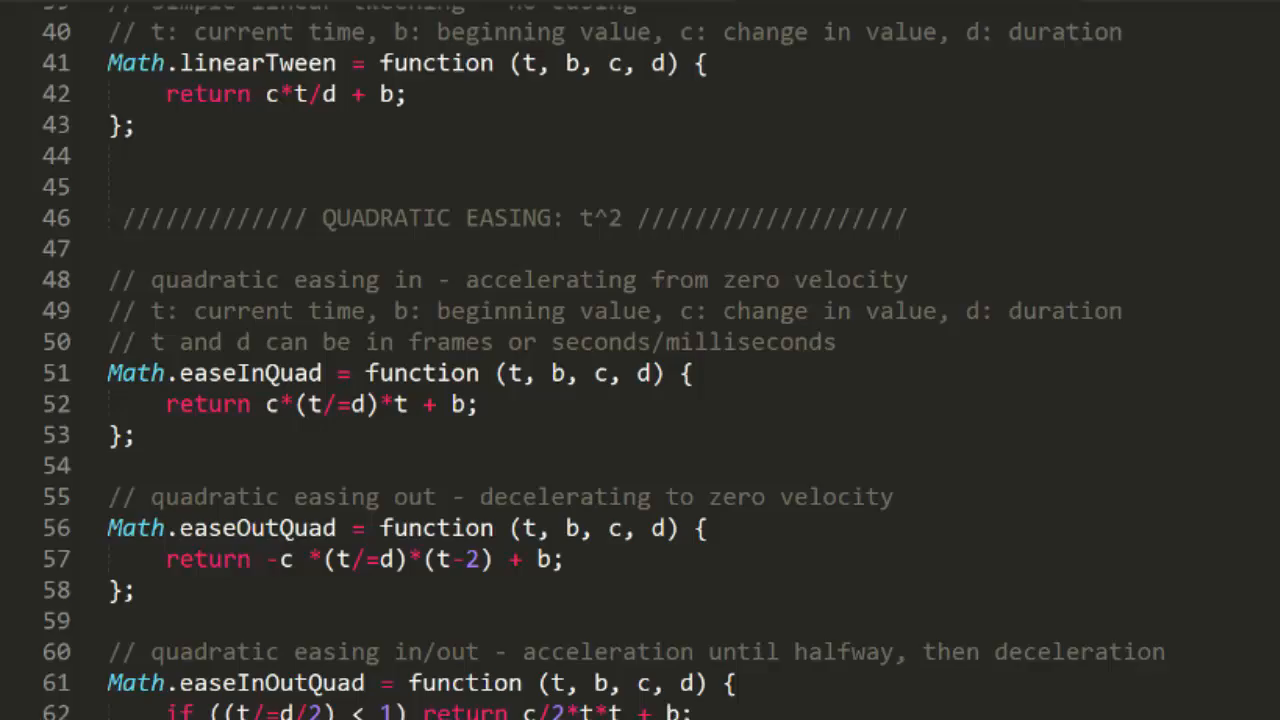
{"action": "scroll", "scroll_direction": "down", "scroll_amount": 3}
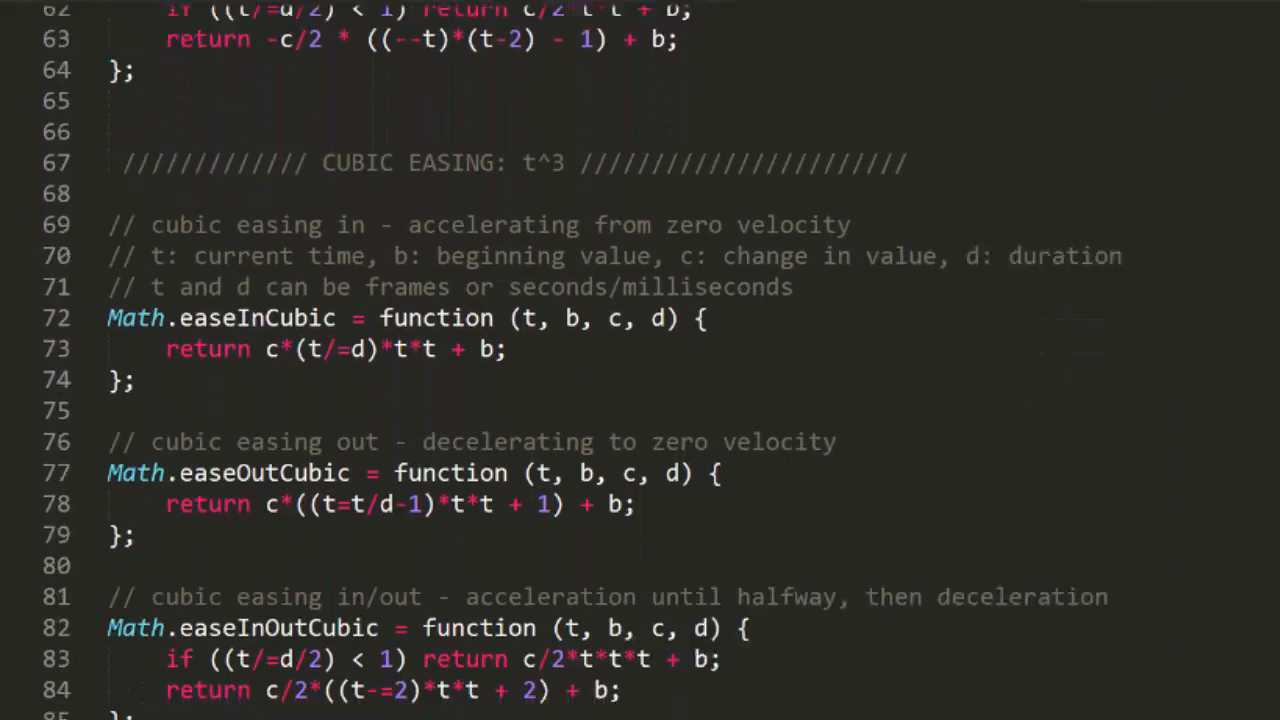
{"action": "scroll", "scroll_direction": "down", "scroll_amount": 3}
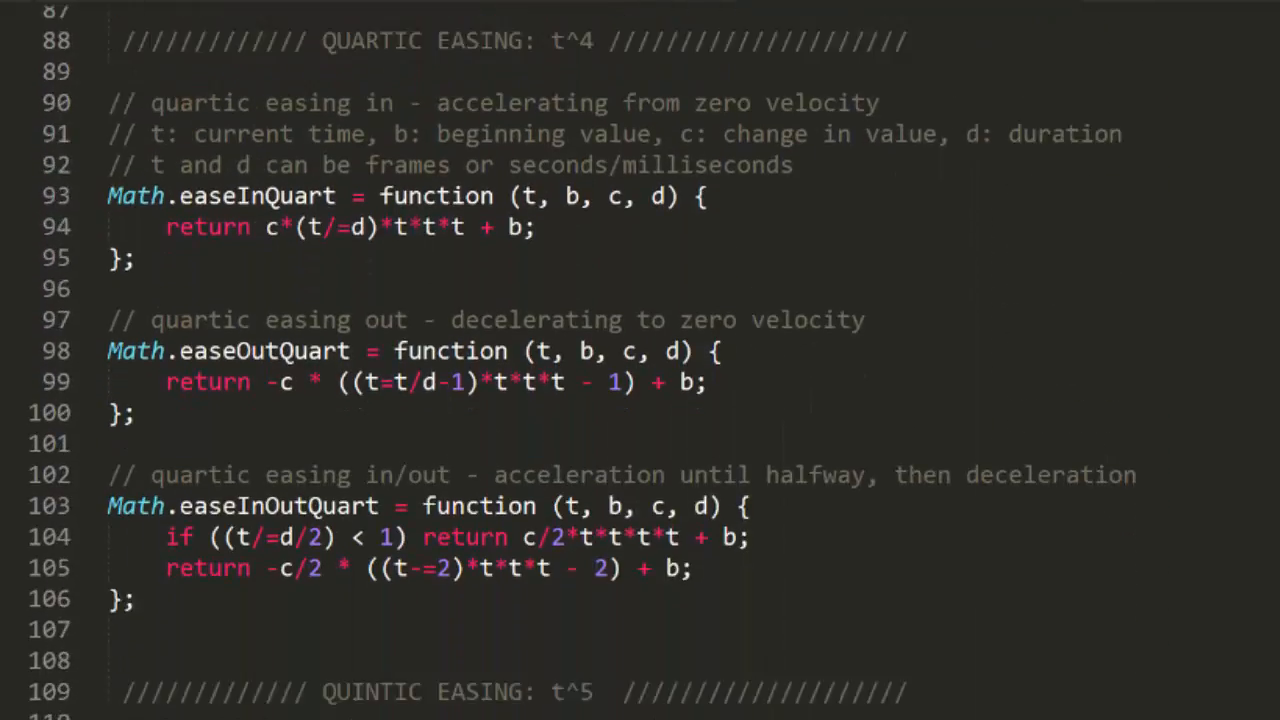
{"action": "scroll", "scroll_direction": "down", "scroll_amount": 3}
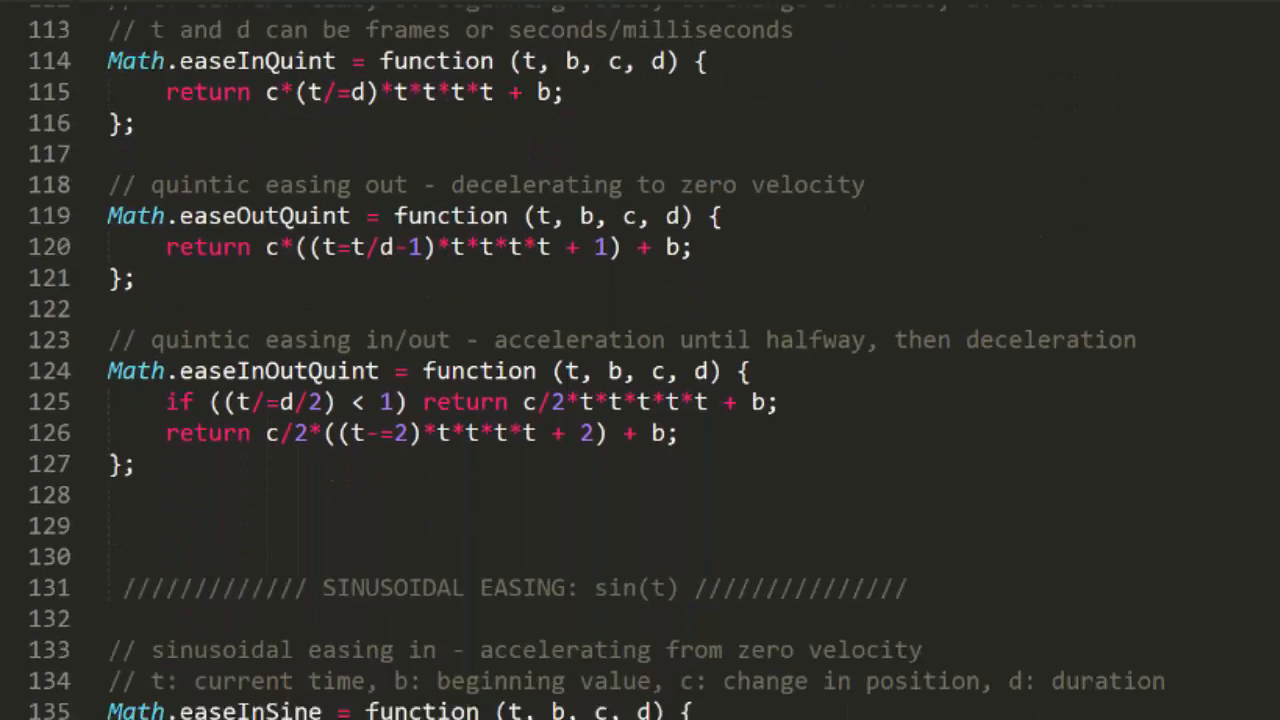
{"action": "scroll", "scroll_direction": "down", "scroll_amount": 3}
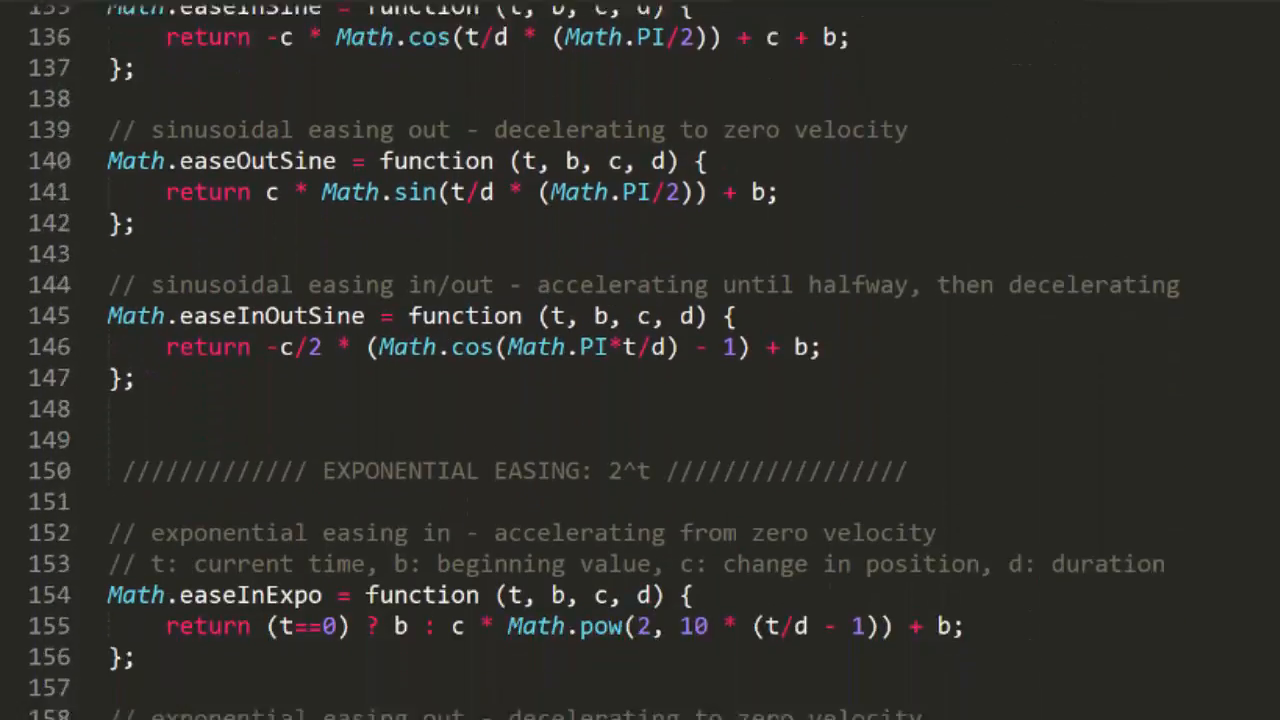
{"action": "scroll", "scroll_direction": "down", "scroll_amount": 3}
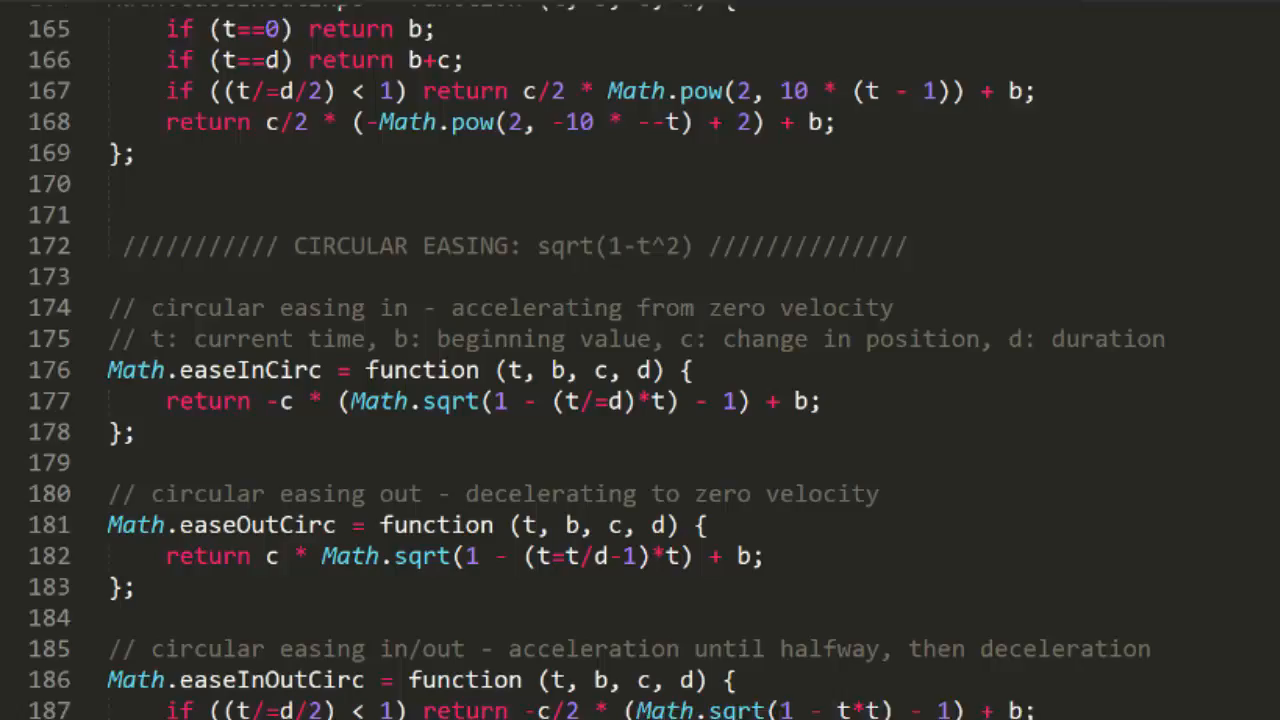
{"action": "scroll", "scroll_direction": "down", "scroll_amount": 3}
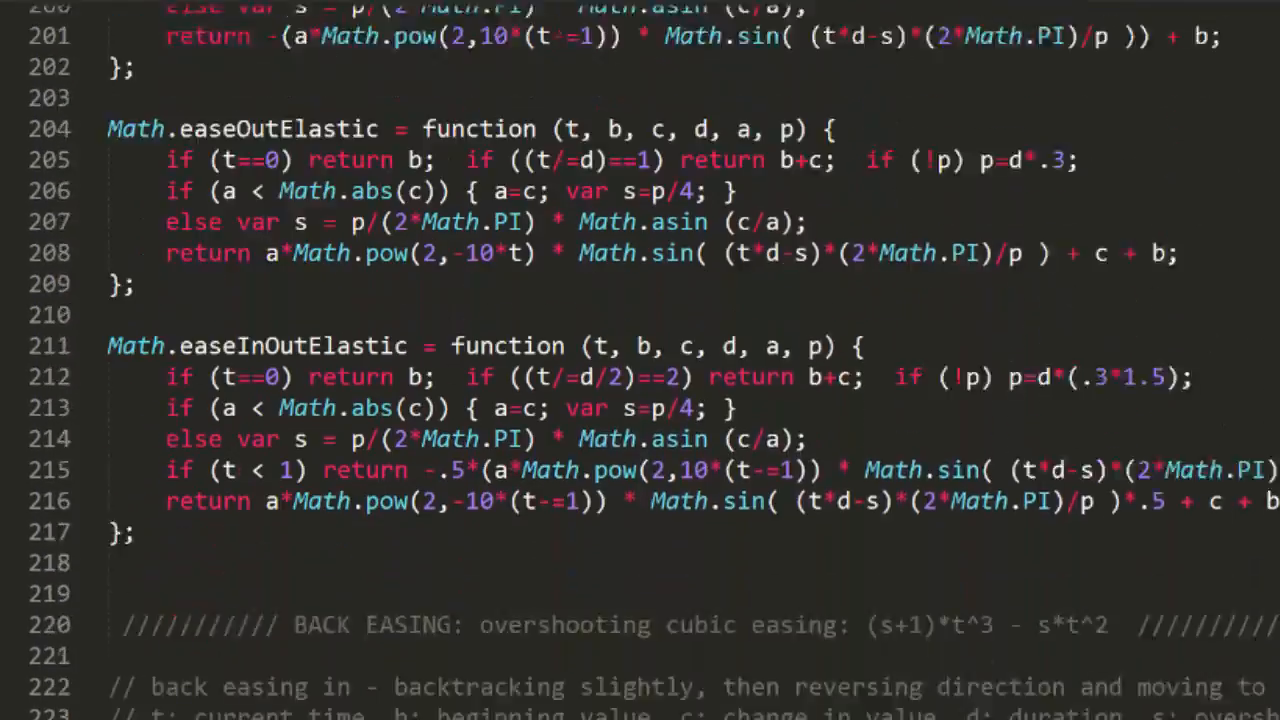
{"action": "scroll", "scroll_direction": "down", "scroll_amount": 3}
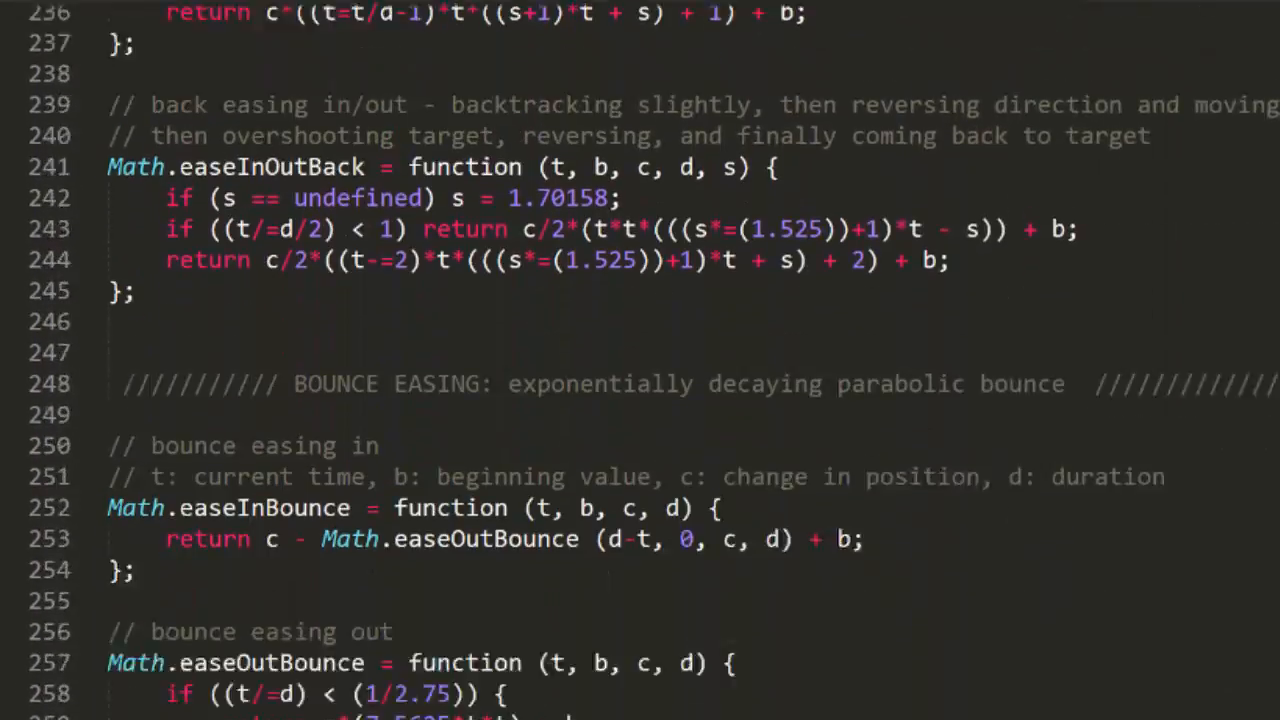
{"action": "scroll", "scroll_direction": "down", "scroll_amount": 3}
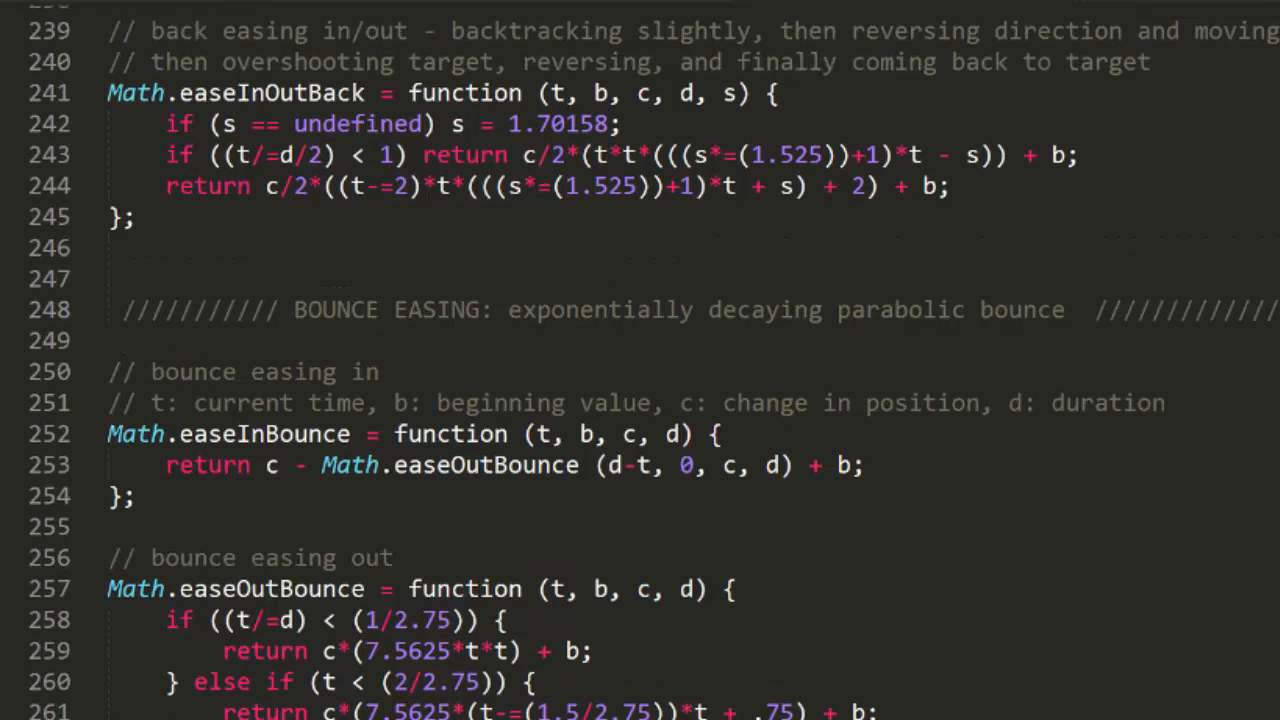